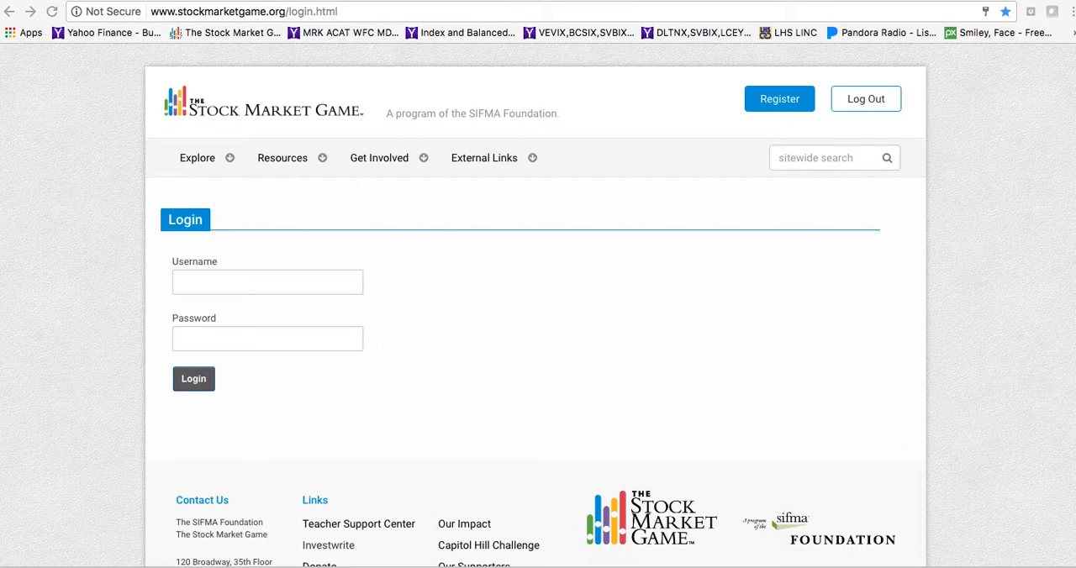
pyautogui.moveTo(321, 505)
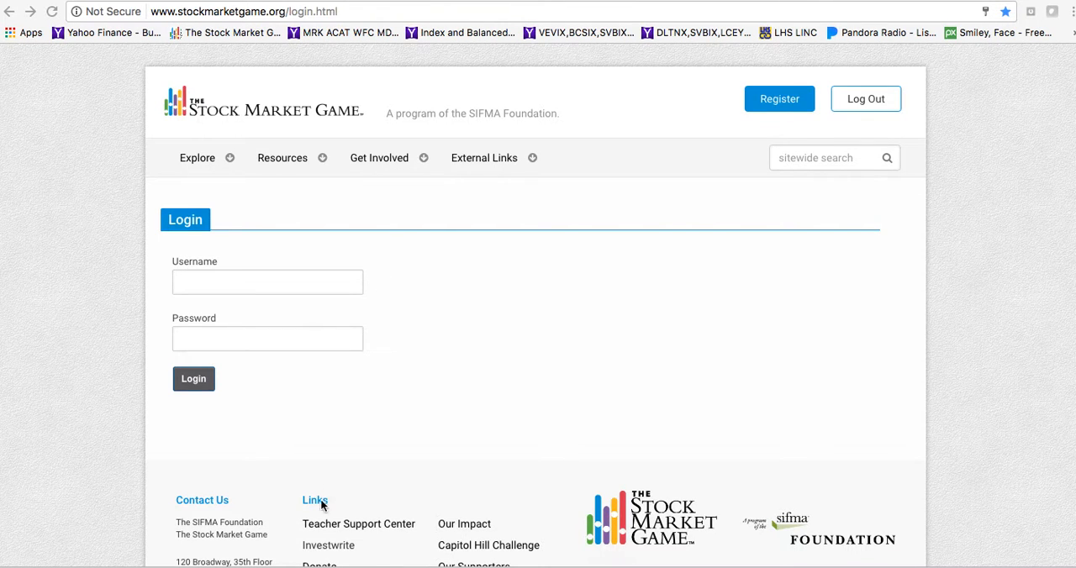
pyautogui.moveTo(322, 505)
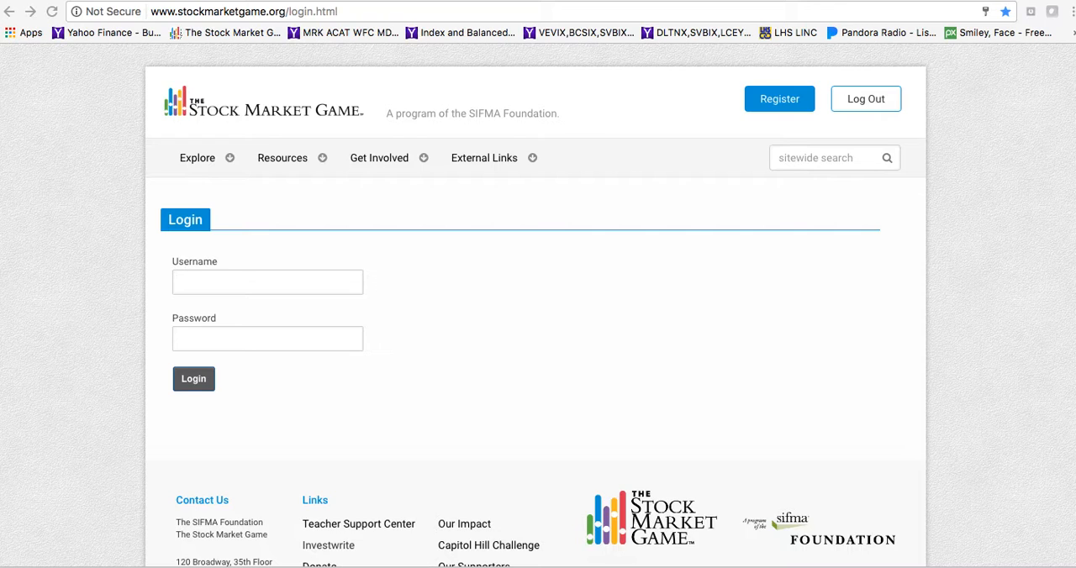
pyautogui.moveTo(538, 273)
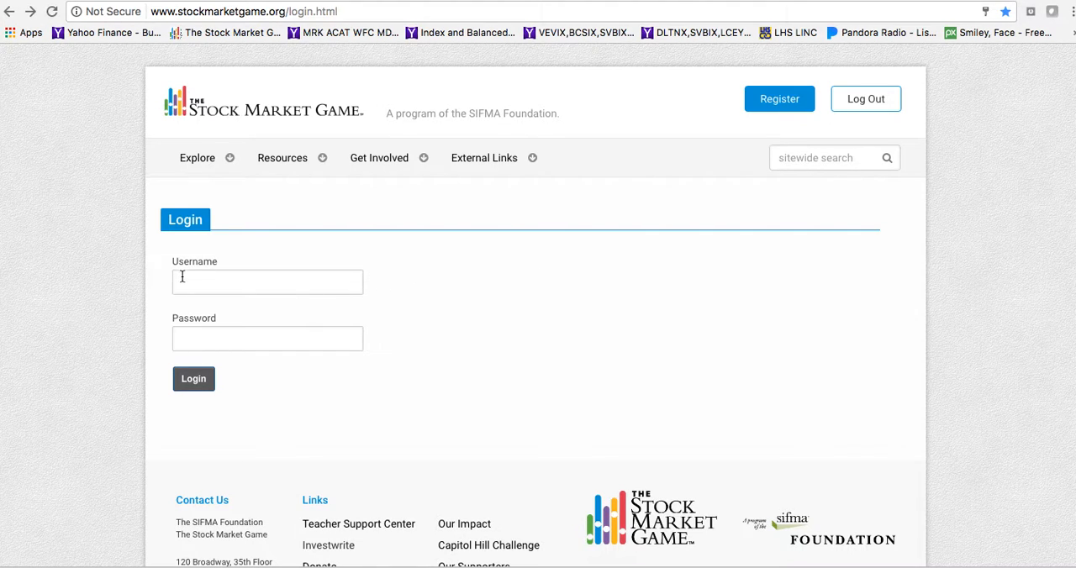
# Step: Enter the team username, picking the saved MN__ZZ entry from the suggestions
pyautogui.click(268, 282)
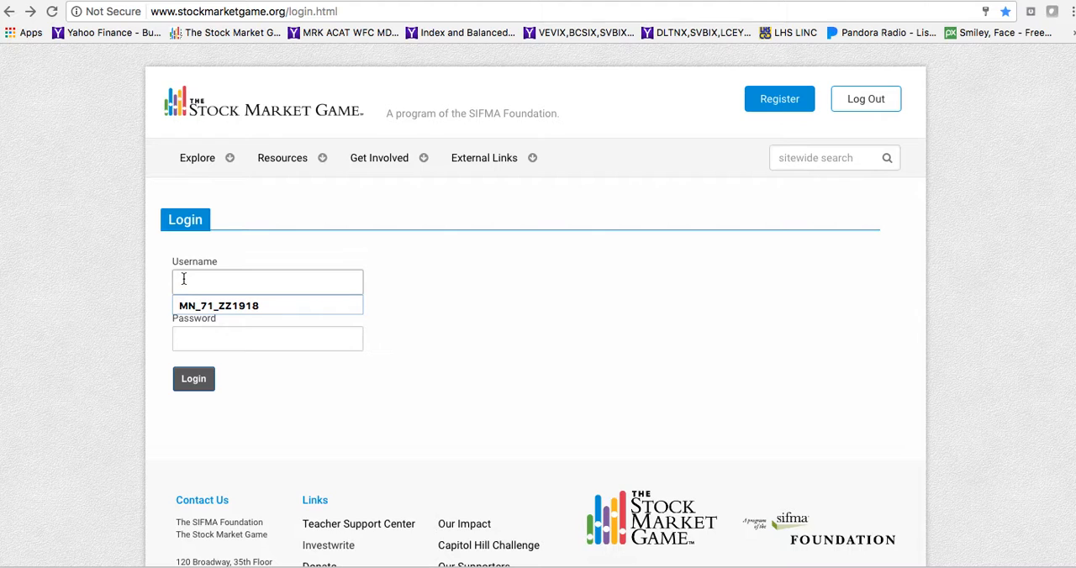
pyautogui.write('MN')
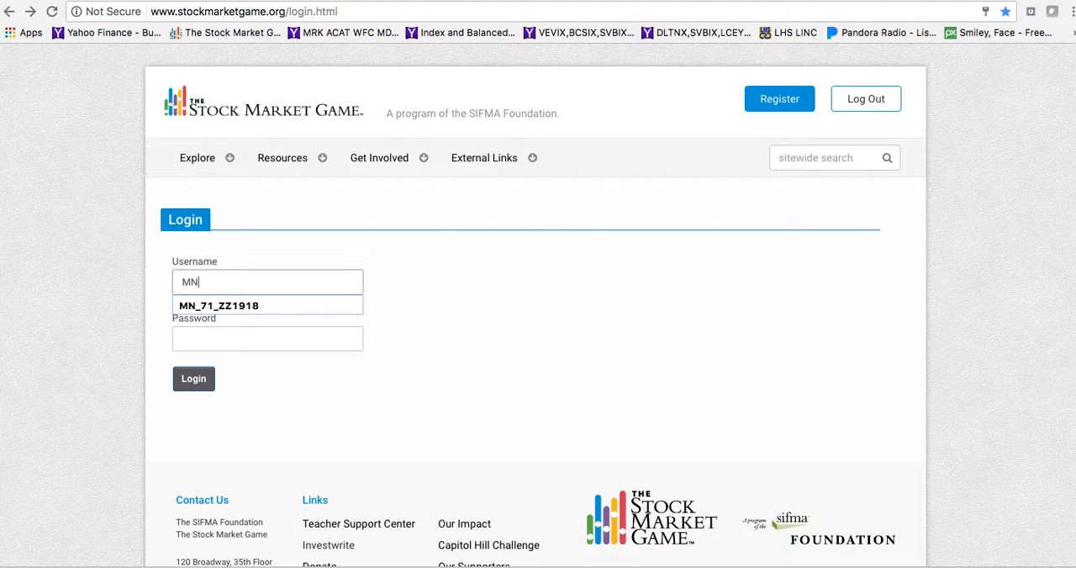
pyautogui.write('_88')
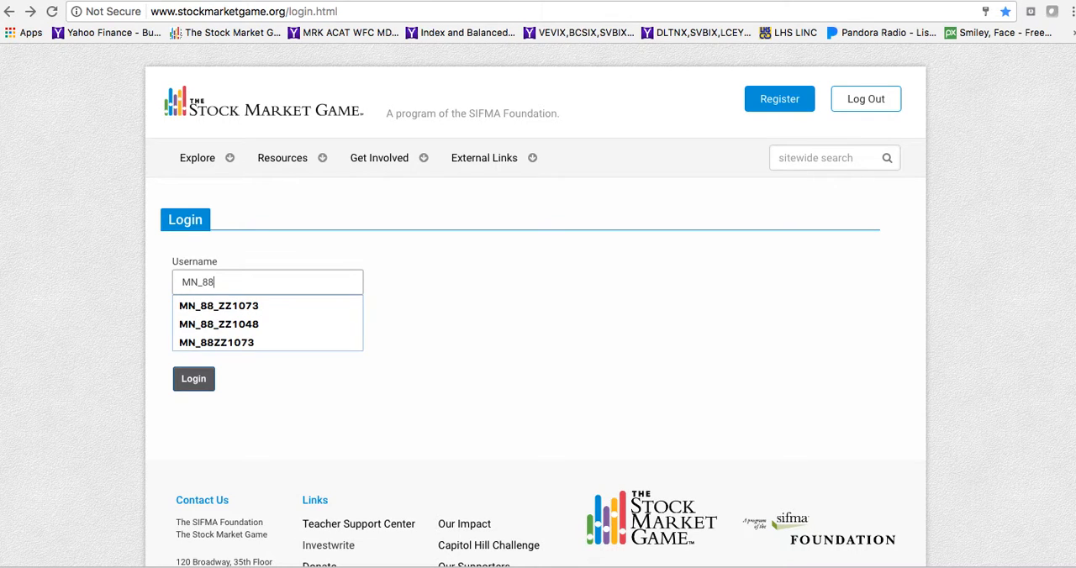
pyautogui.write('_')
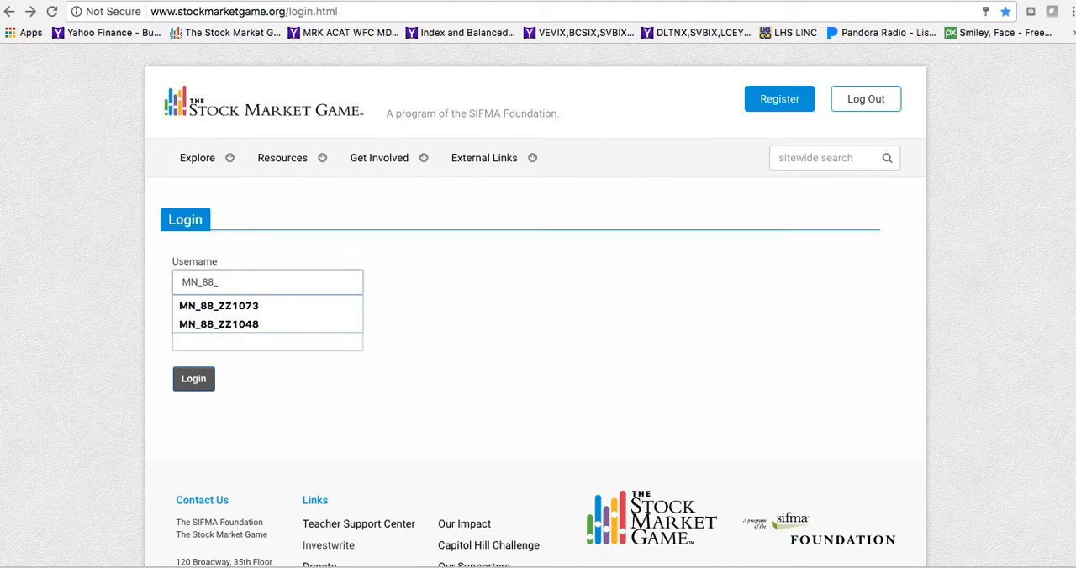
pyautogui.write('ZZ')
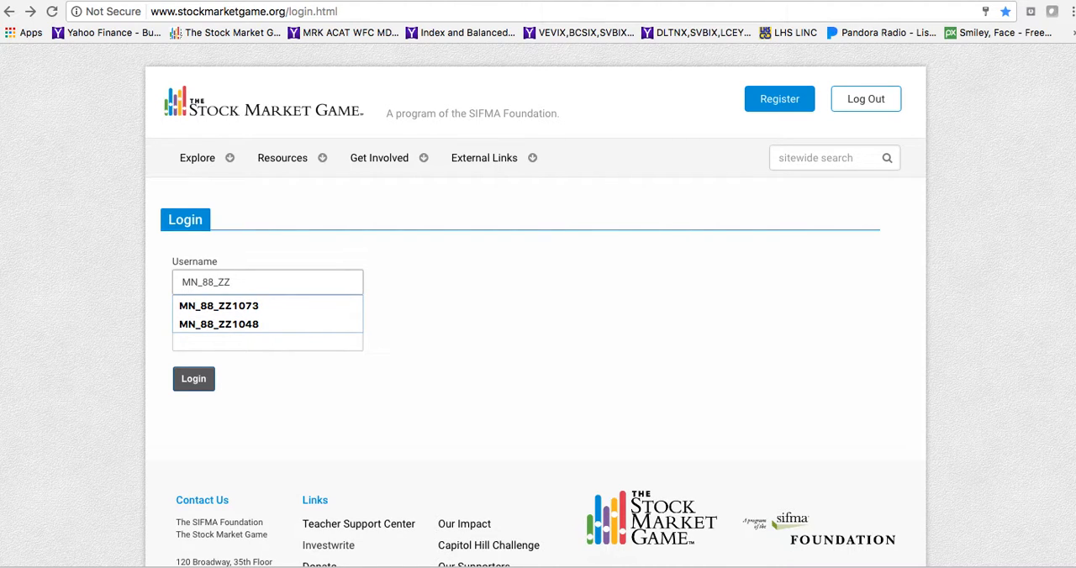
pyautogui.click(218, 305)
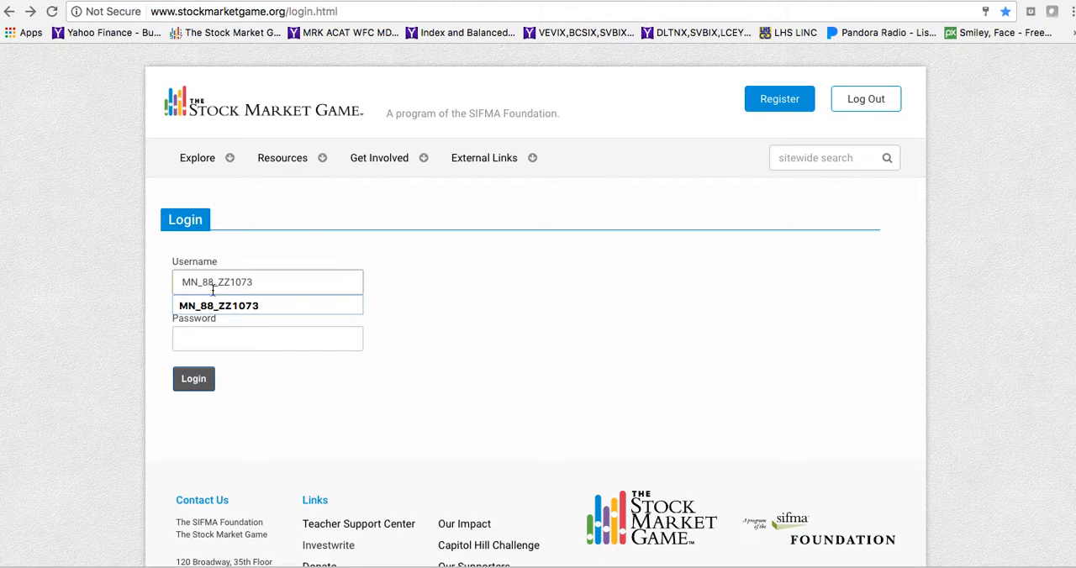
# Step: Enter the password and submit, which is rejected as an invalid user ID or password
pyautogui.click(267, 337)
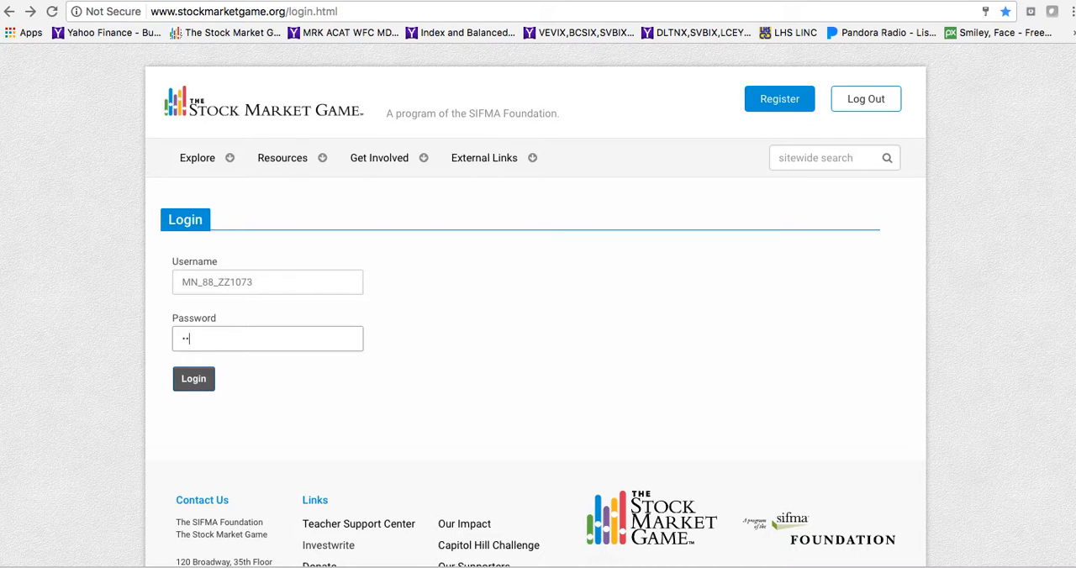
pyautogui.write('*')
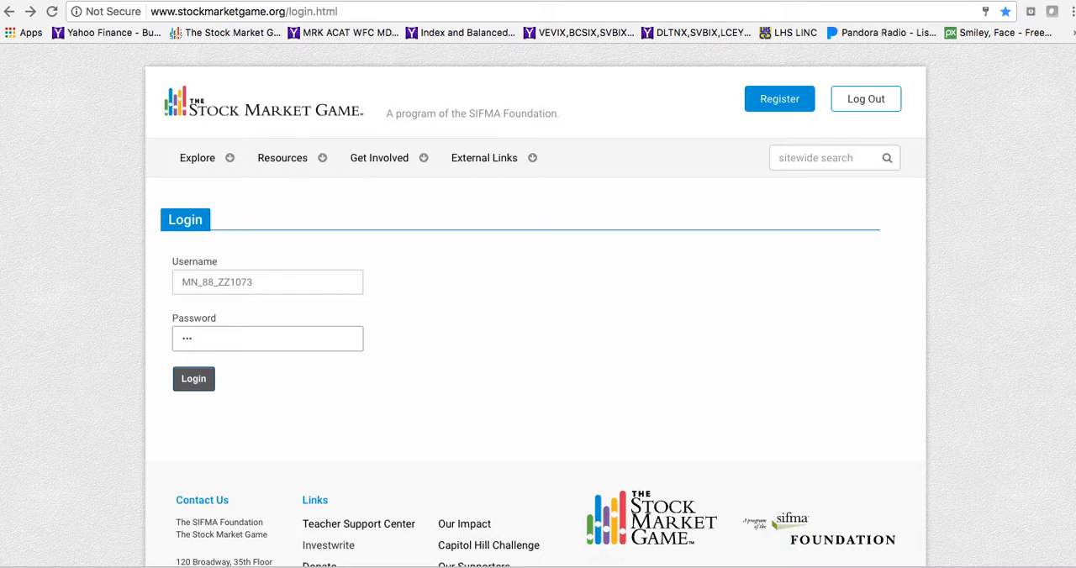
pyautogui.write('••')
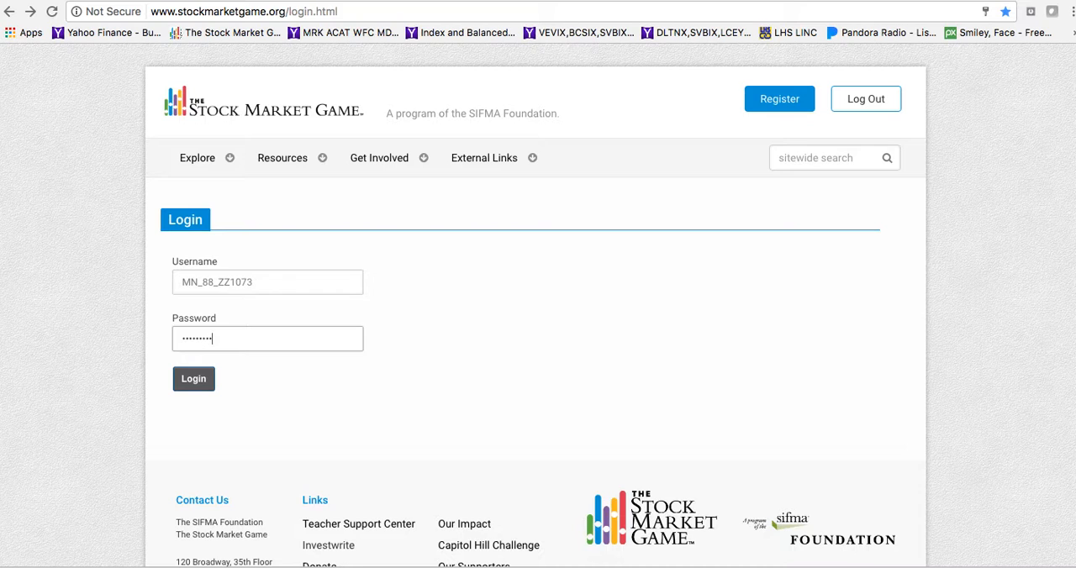
pyautogui.click(193, 378)
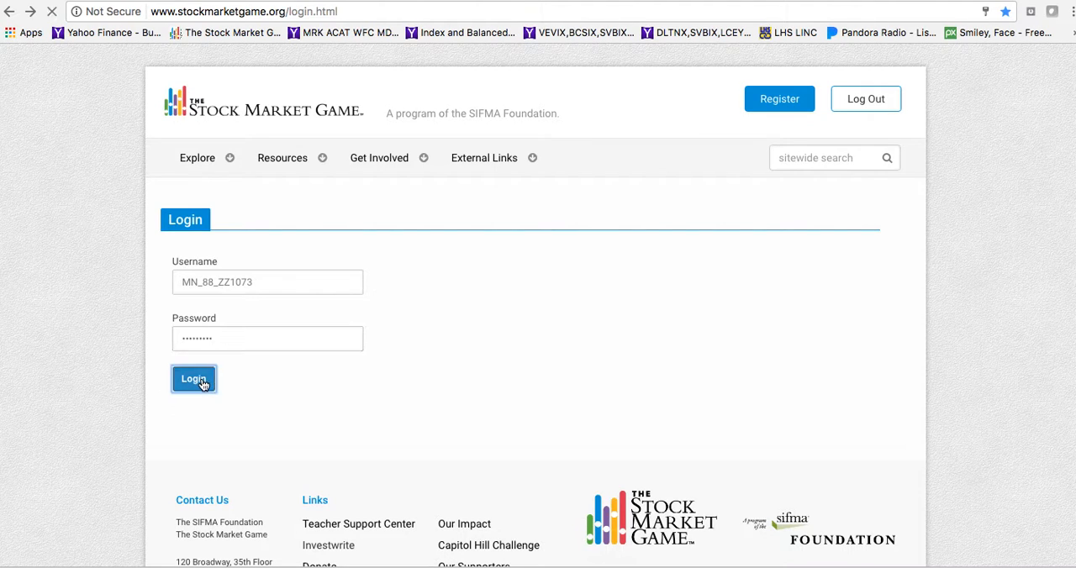
pyautogui.click(194, 379)
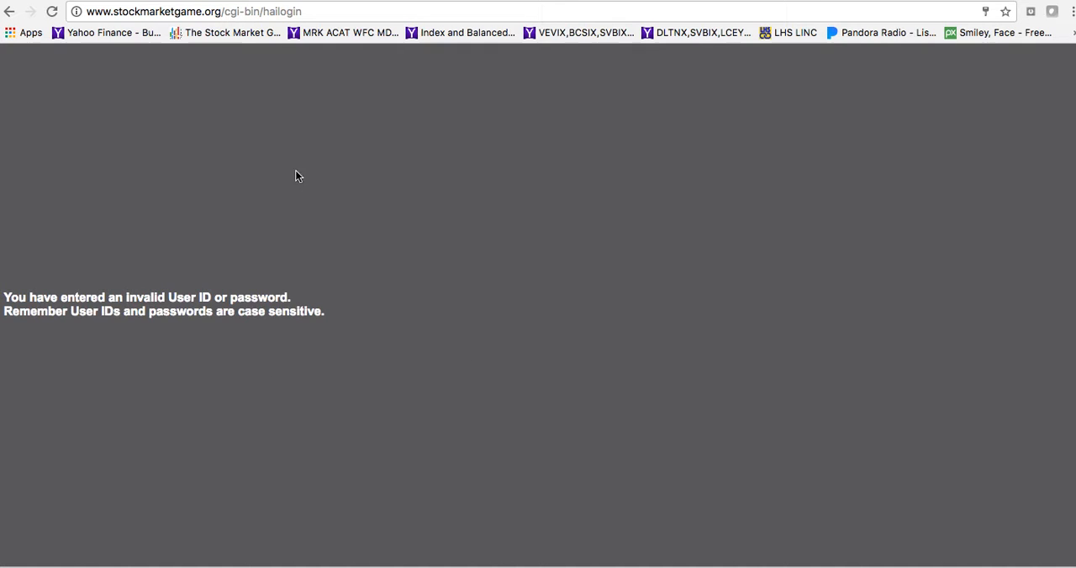
# Step: Return to the login form, reselect the saved team username, and log in to the account page
pyautogui.click(10, 11)
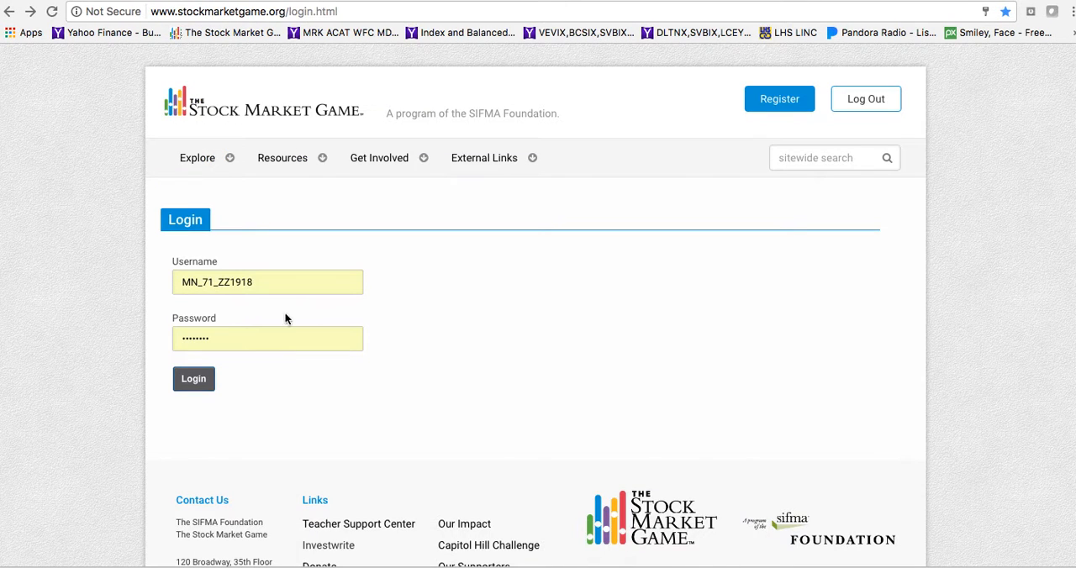
pyautogui.click(267, 282)
pyautogui.write('MN')
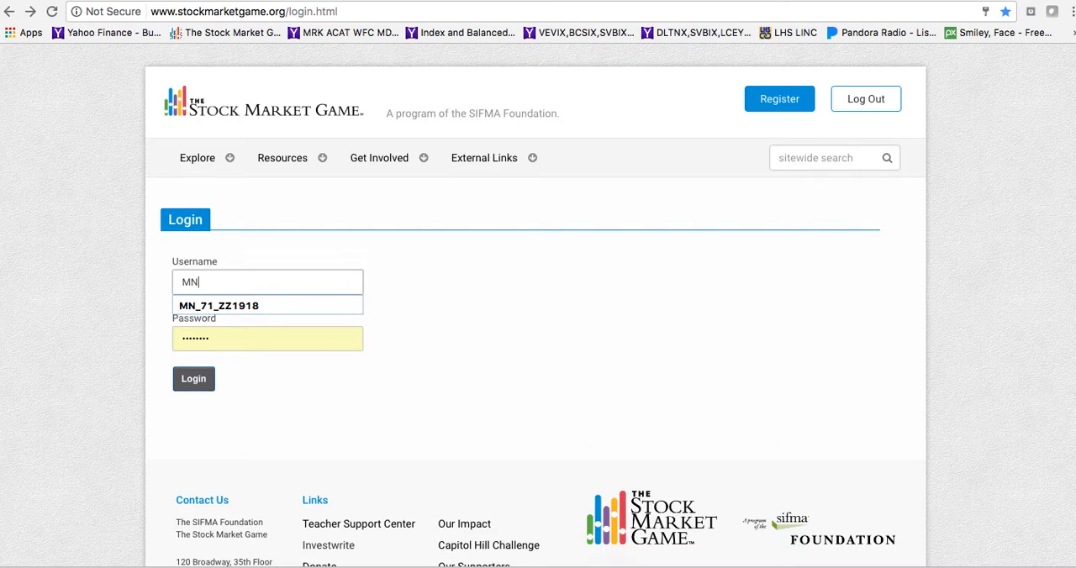
pyautogui.write('_88')
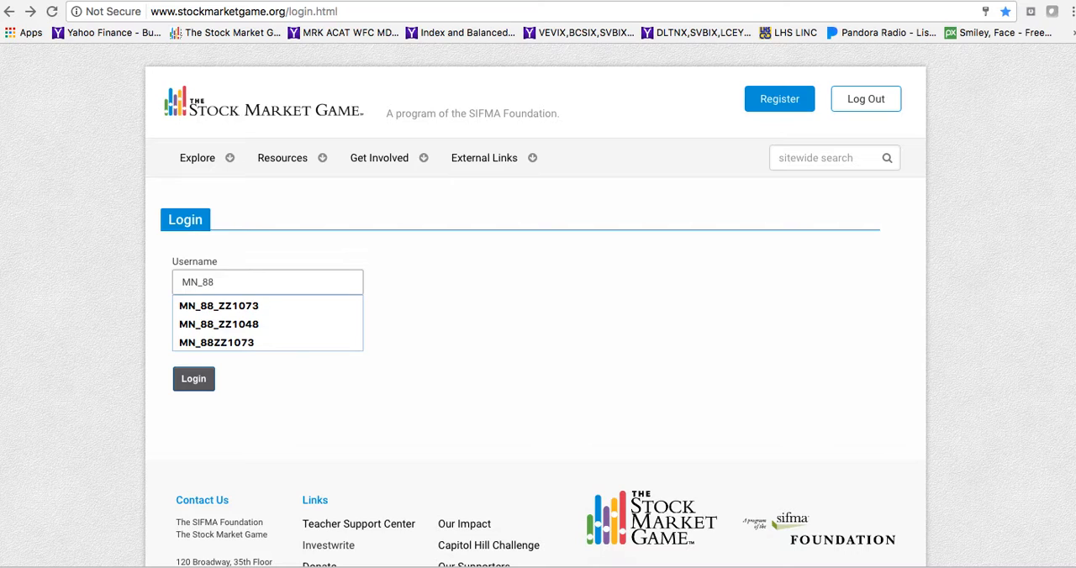
pyautogui.write('_')
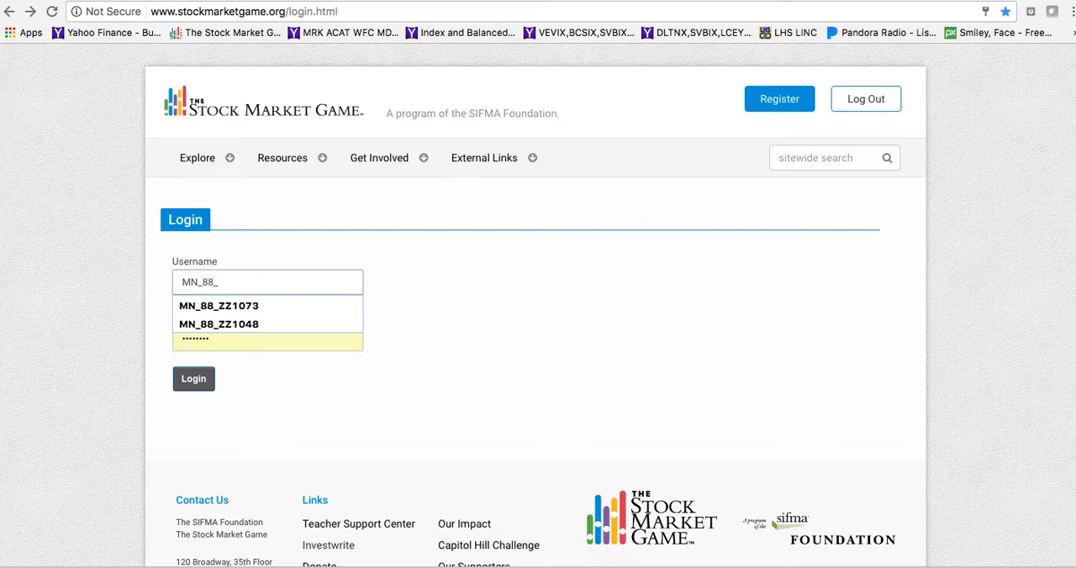
pyautogui.write('ZZ')
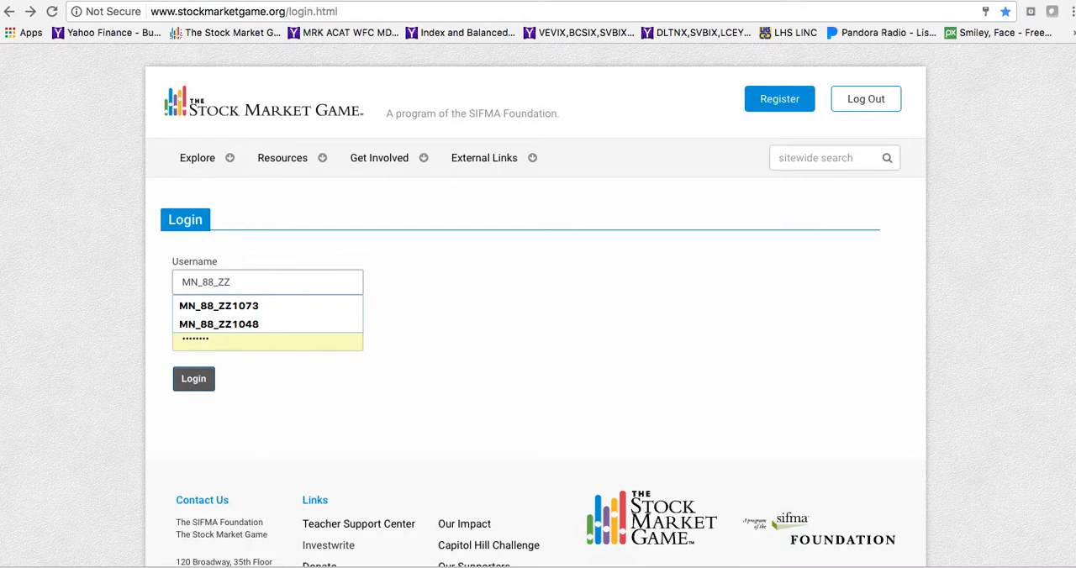
pyautogui.click(217, 306)
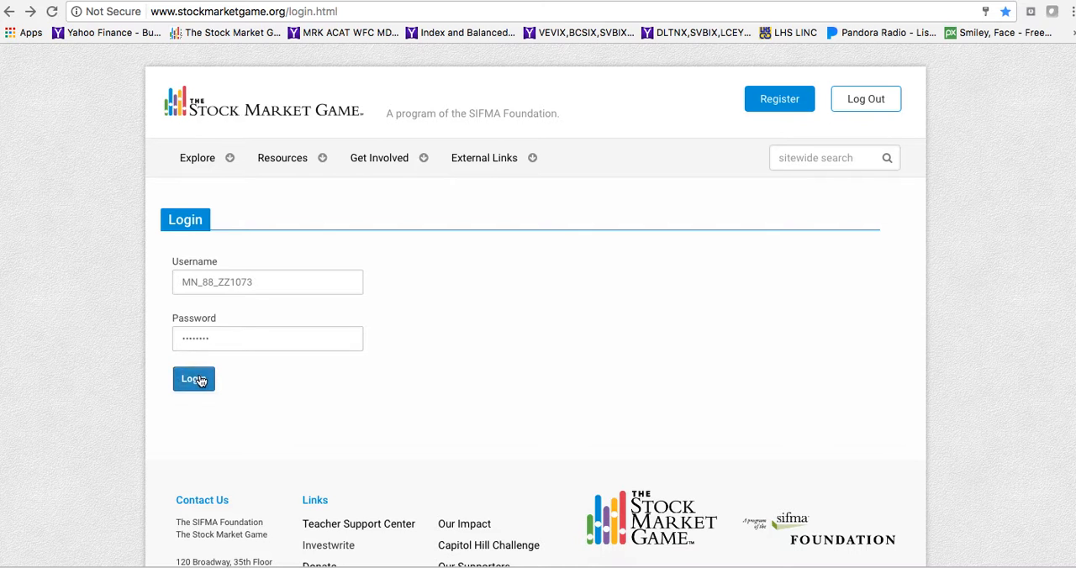
pyautogui.click(194, 379)
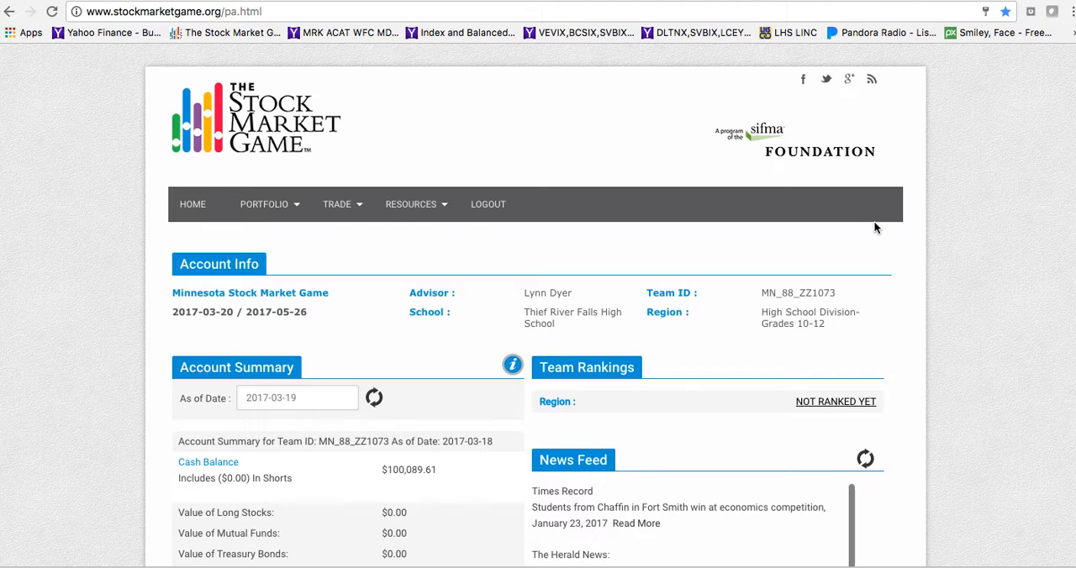
pyautogui.scroll(-3)
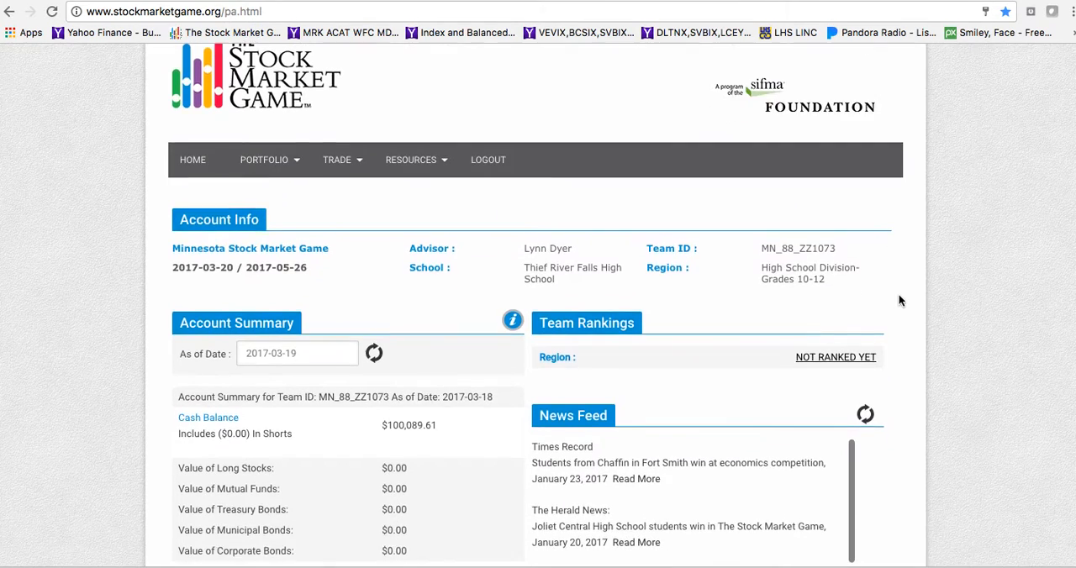
pyautogui.scroll(-3)
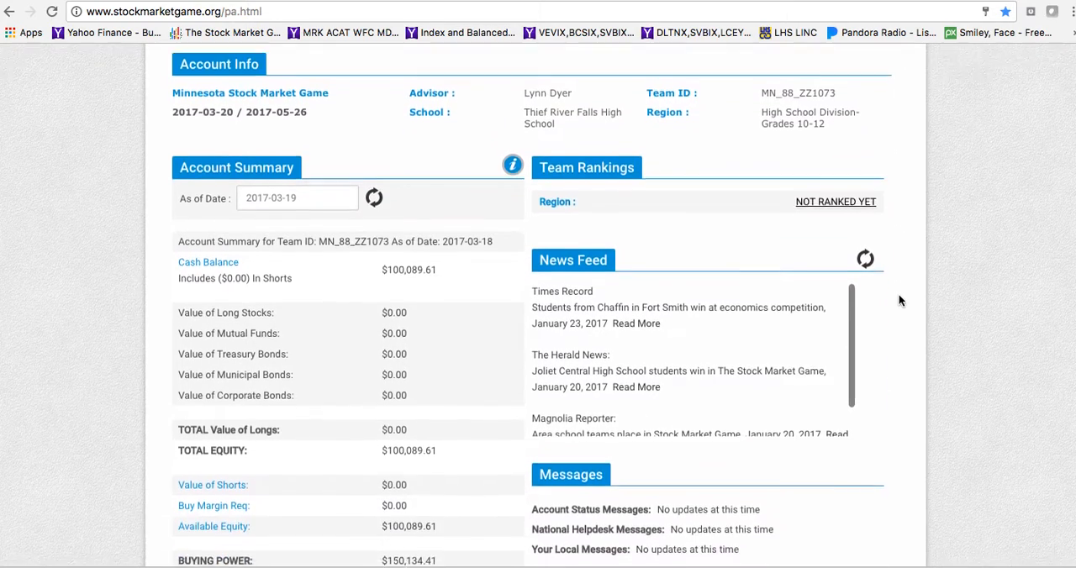
pyautogui.scroll(3)
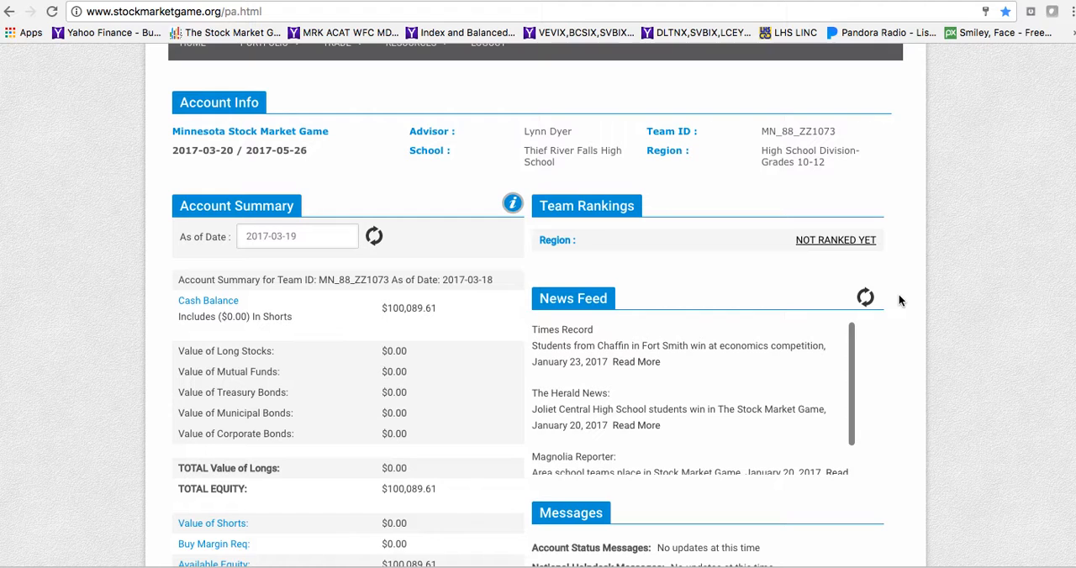
pyautogui.scroll(3)
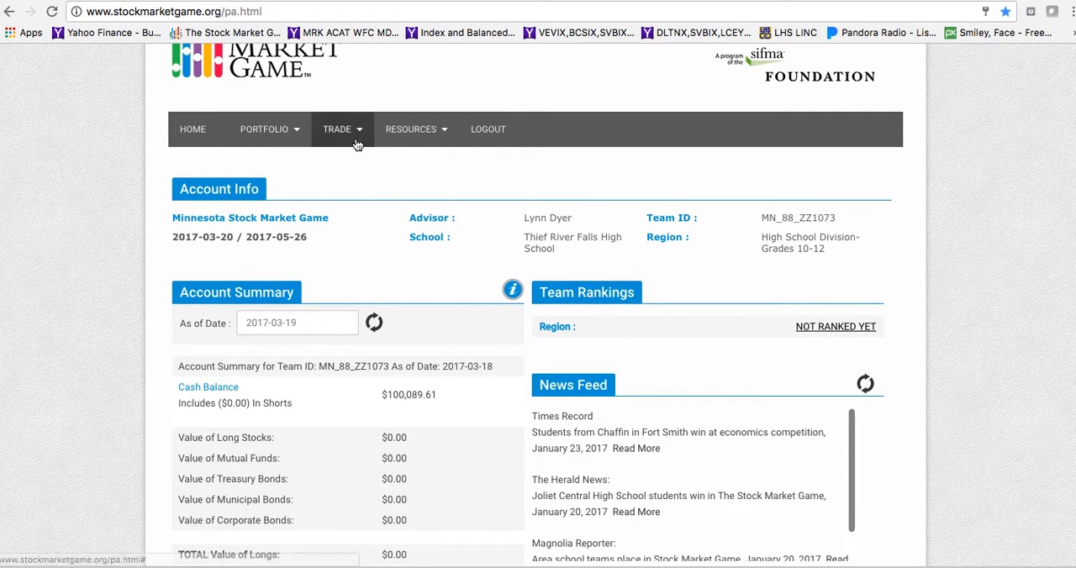
pyautogui.moveTo(210, 252)
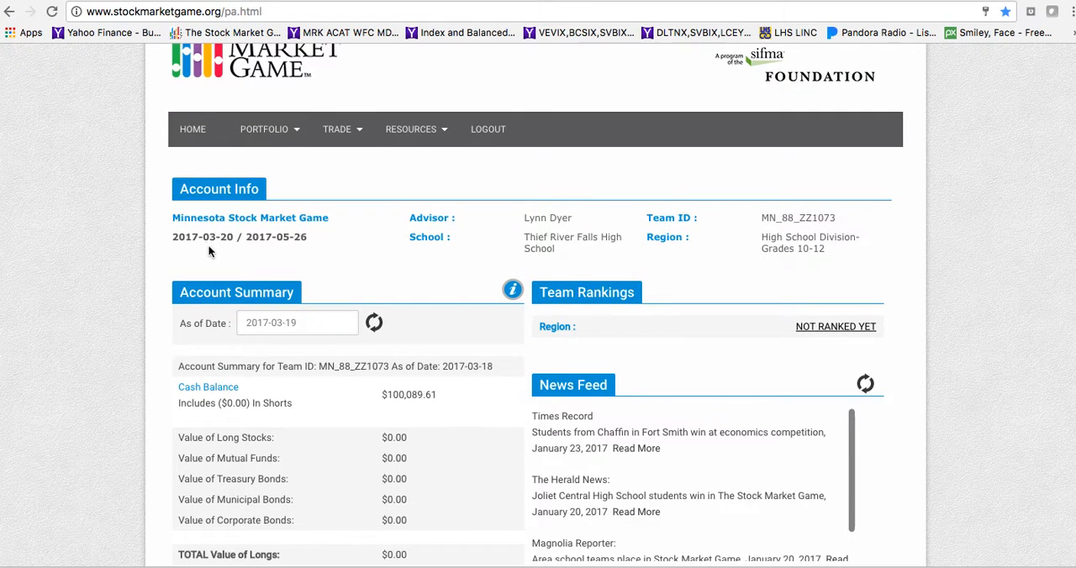
pyautogui.moveTo(223, 248)
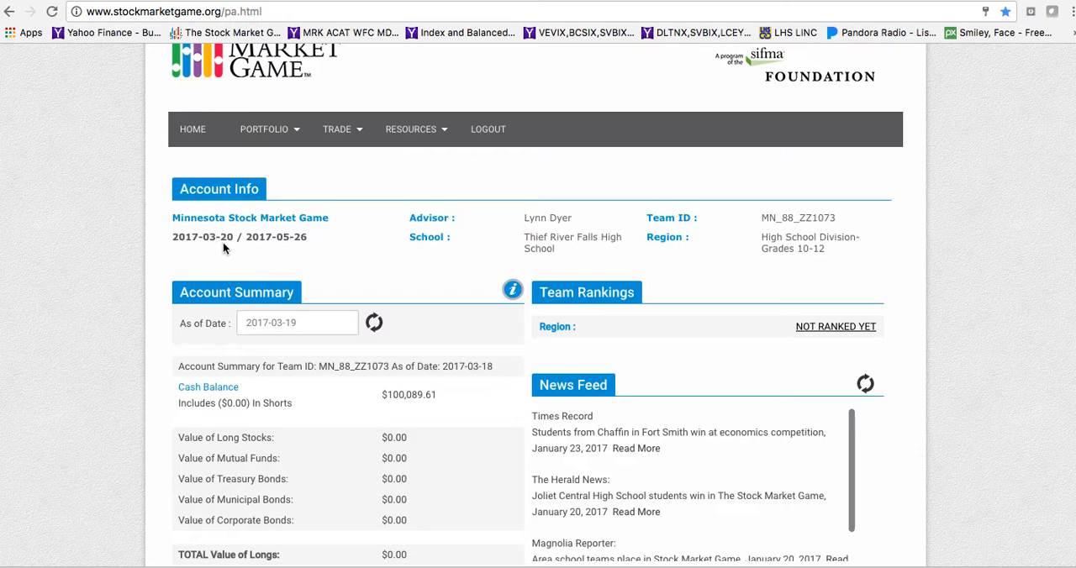
pyautogui.moveTo(495, 231)
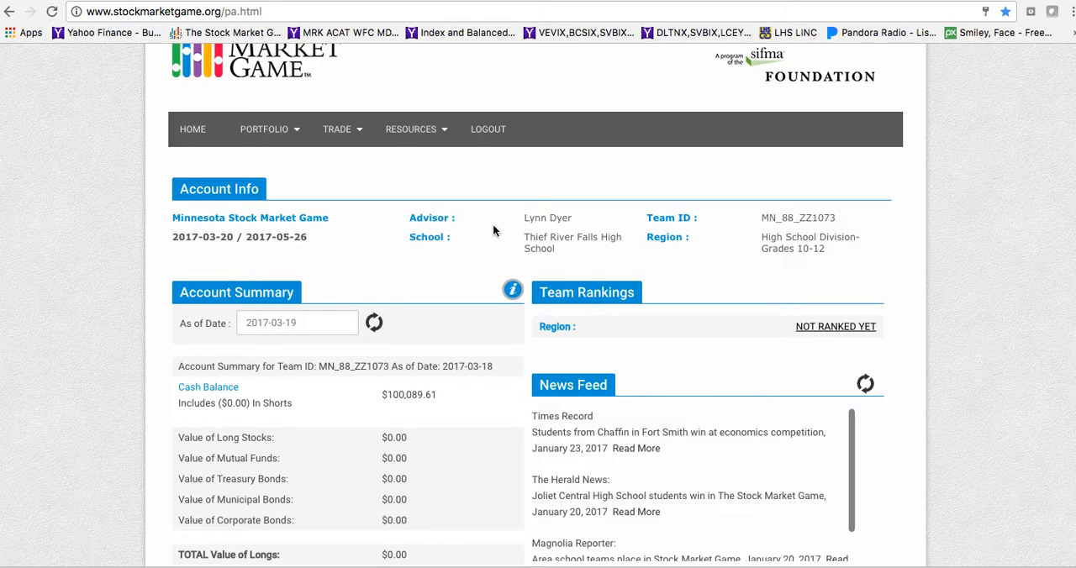
pyautogui.moveTo(565, 258)
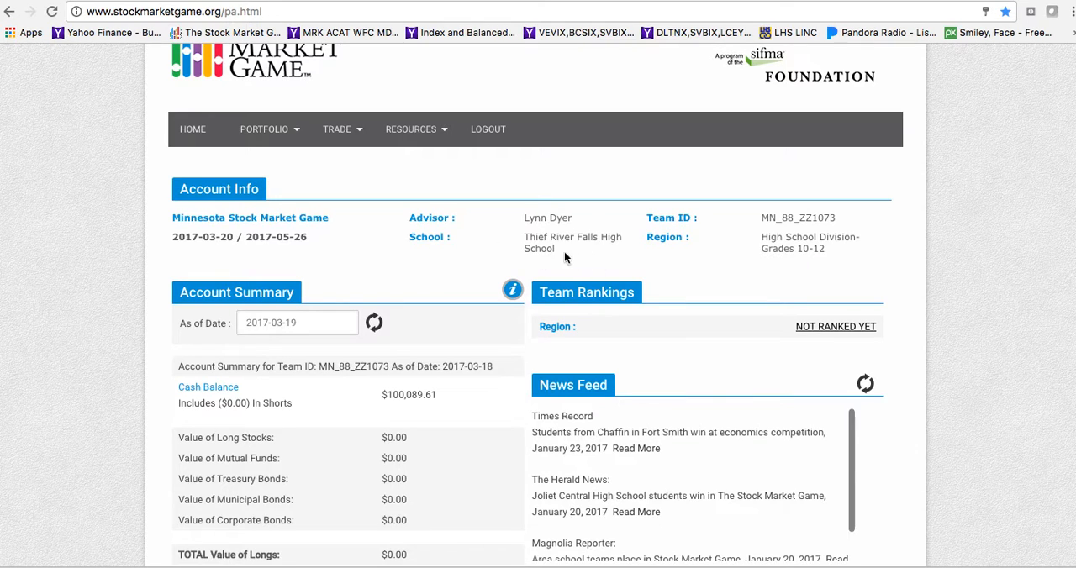
pyautogui.moveTo(657, 252)
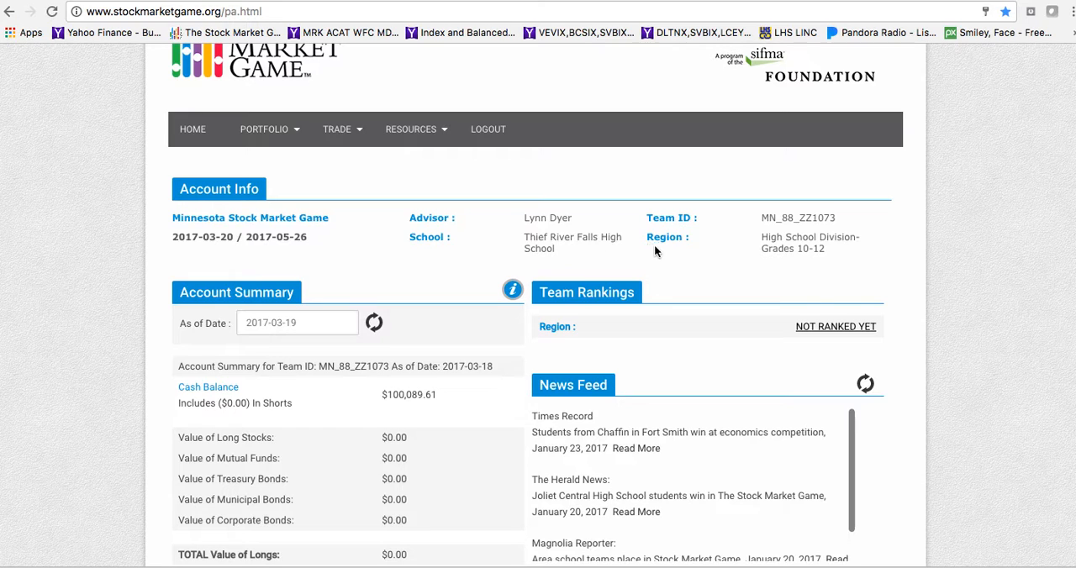
pyautogui.moveTo(840, 265)
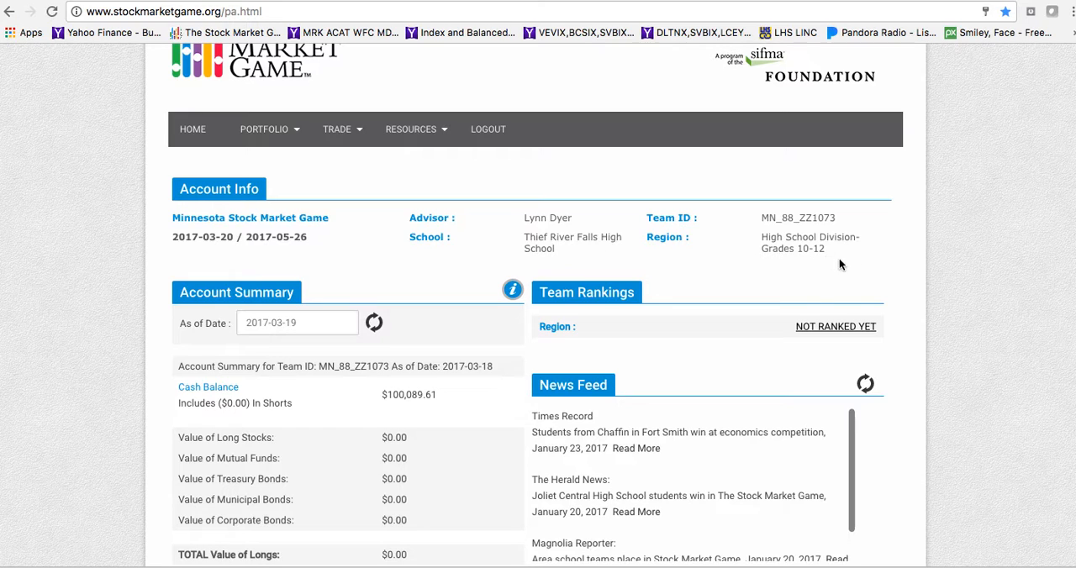
pyautogui.scroll(-3)
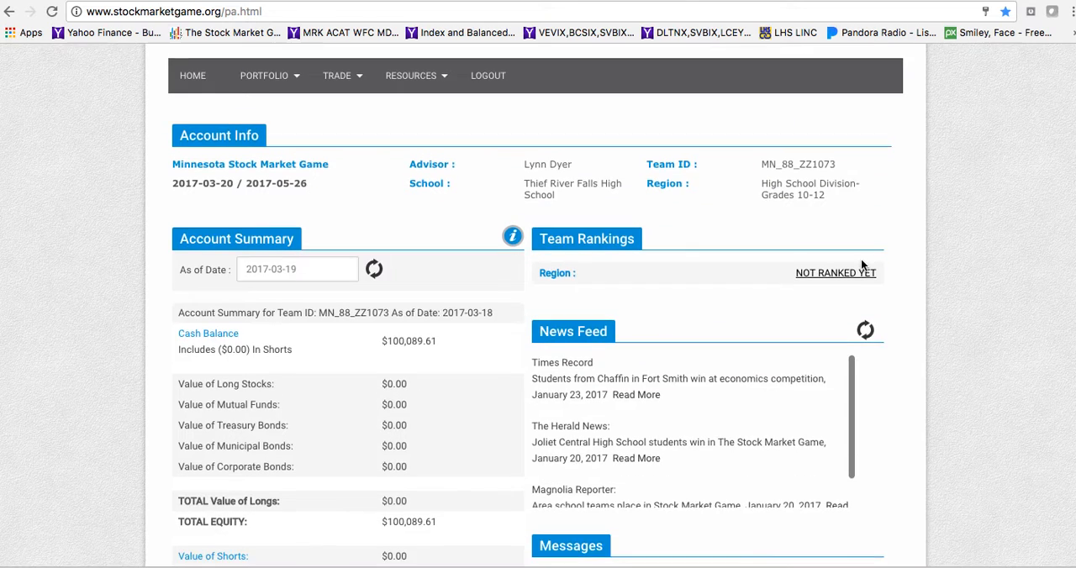
pyautogui.scroll(-3)
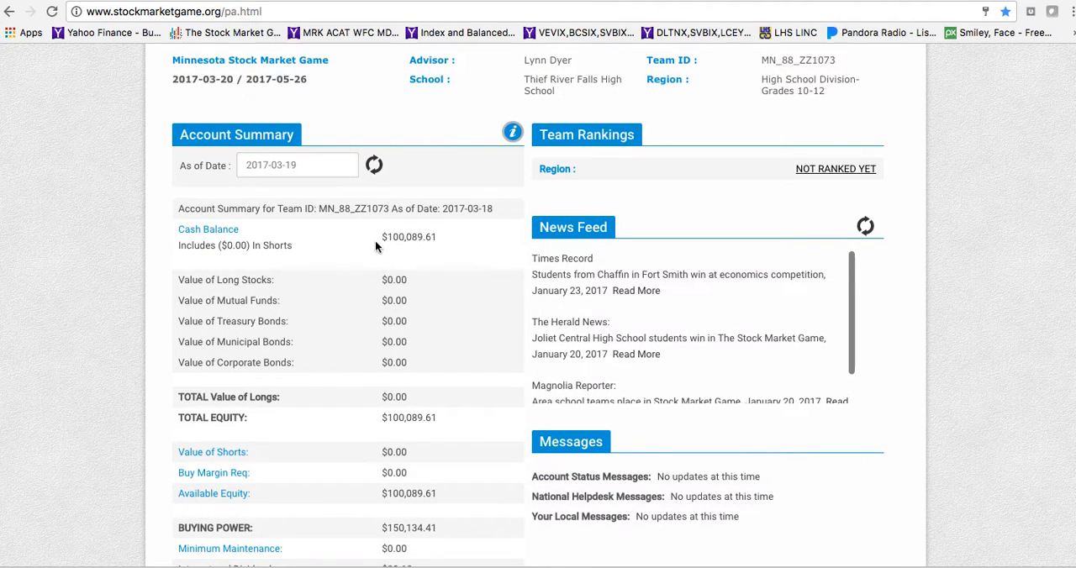
pyautogui.moveTo(432, 253)
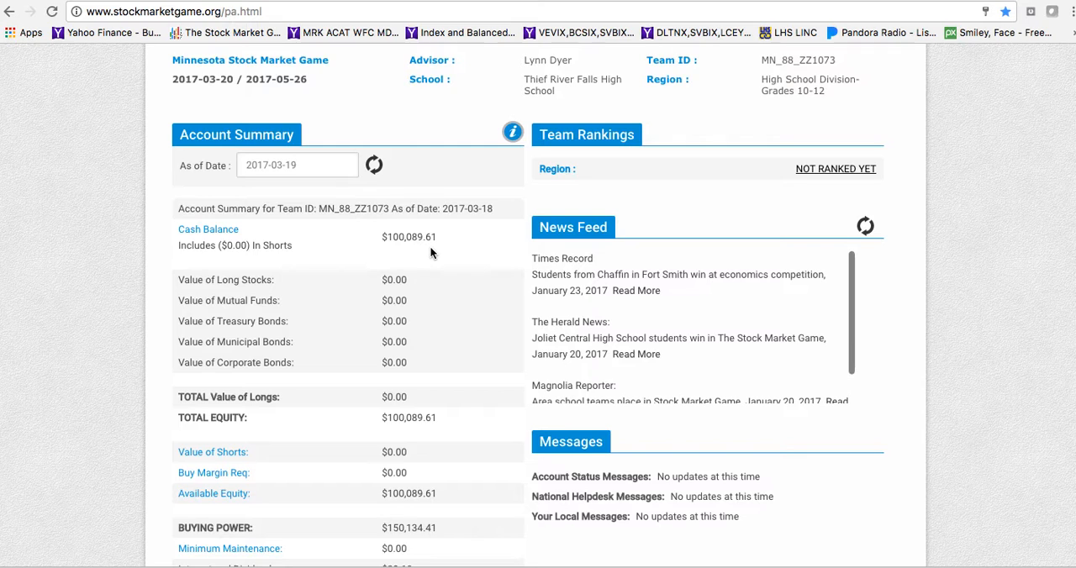
pyautogui.moveTo(460, 251)
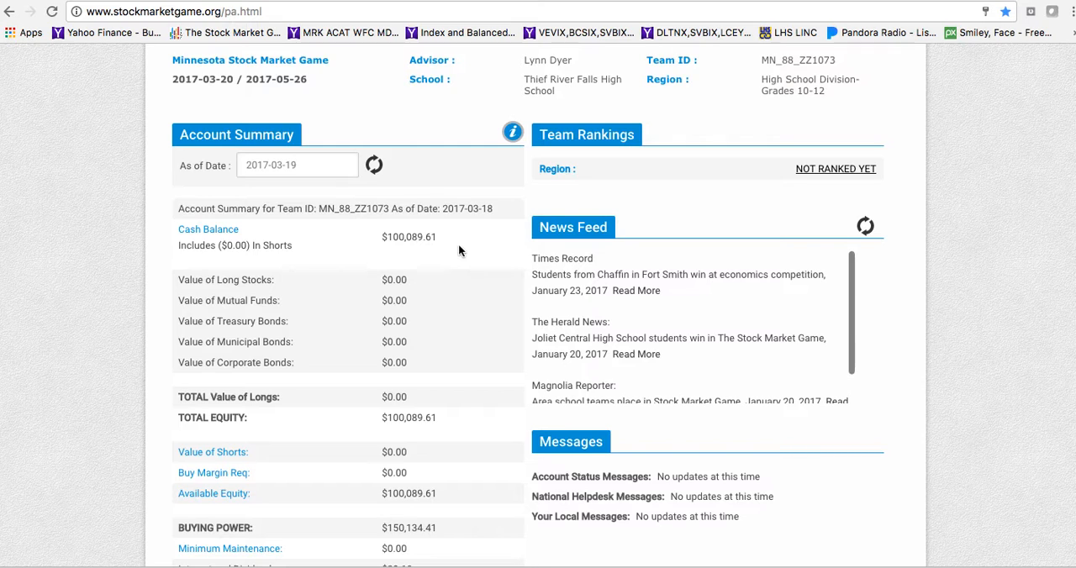
pyautogui.moveTo(441, 244)
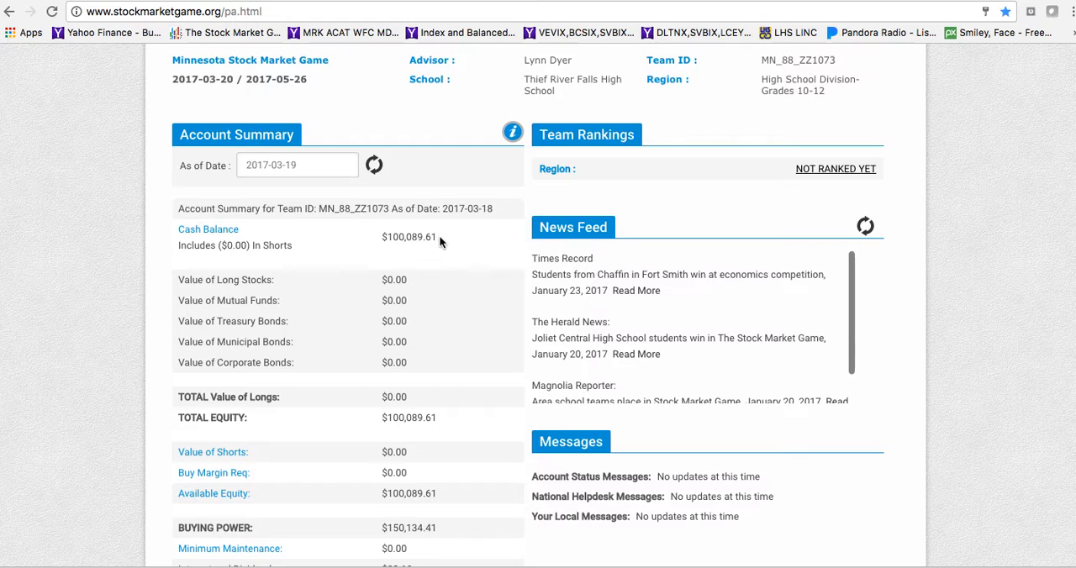
pyautogui.moveTo(453, 255)
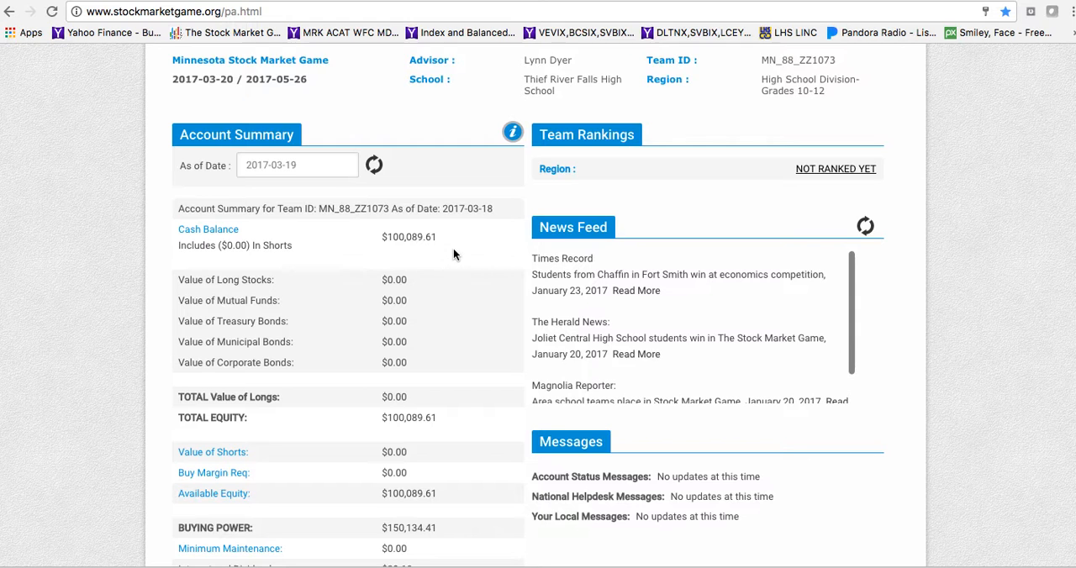
pyautogui.scroll(-3)
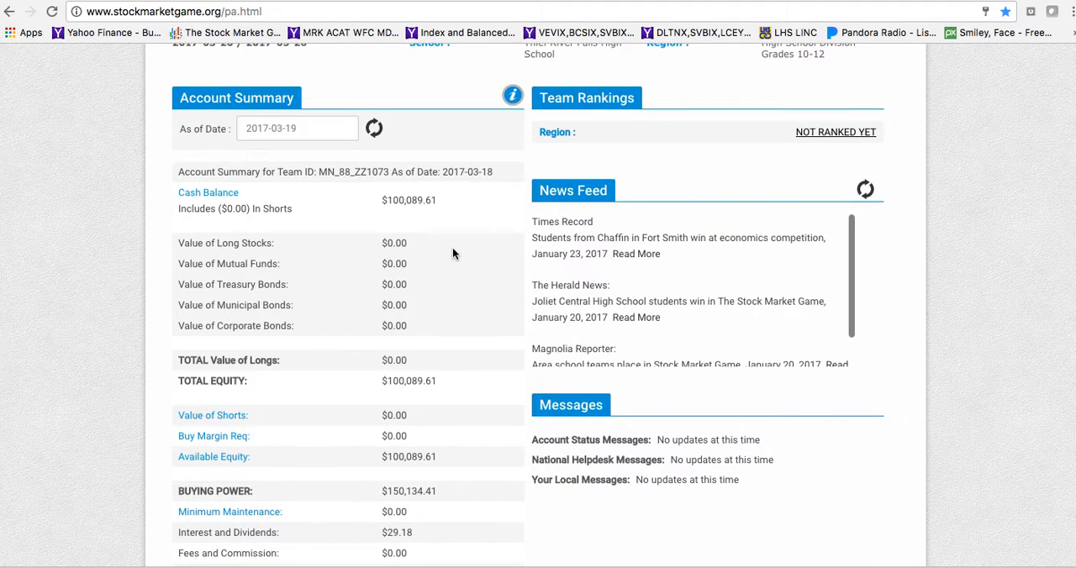
pyautogui.scroll(-3)
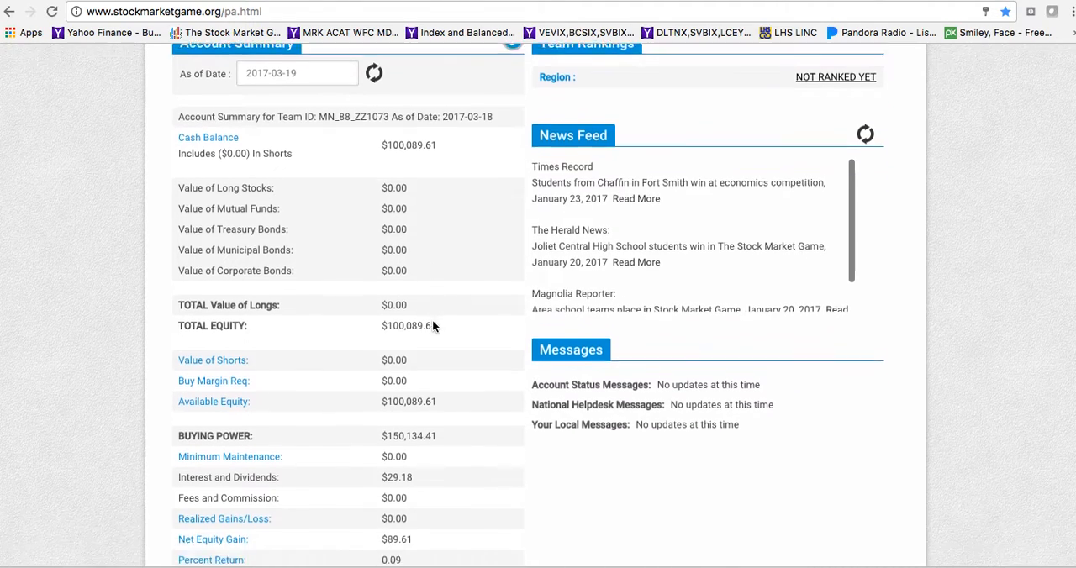
pyautogui.scroll(3)
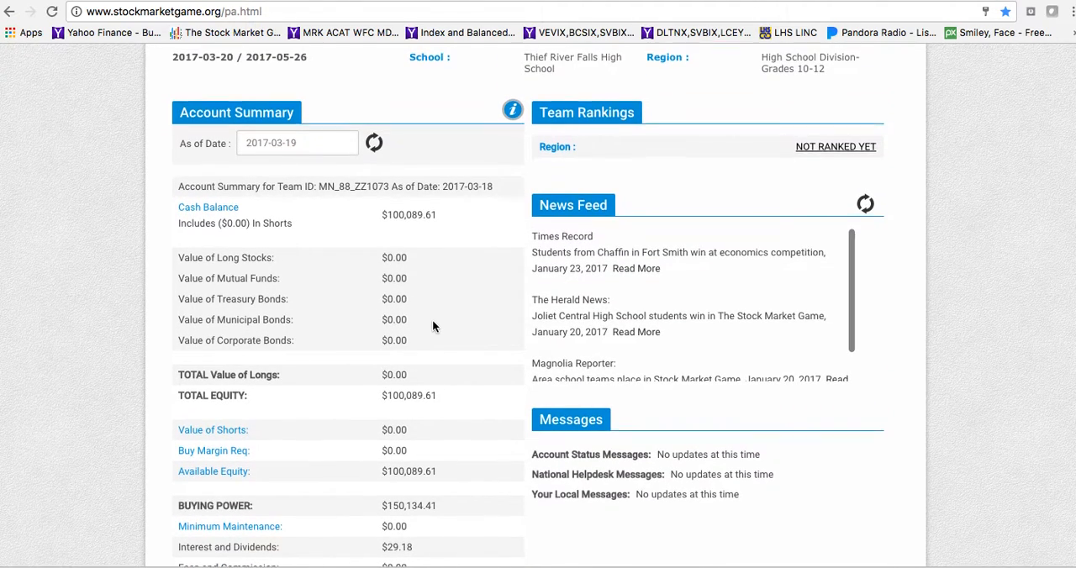
pyautogui.scroll(3)
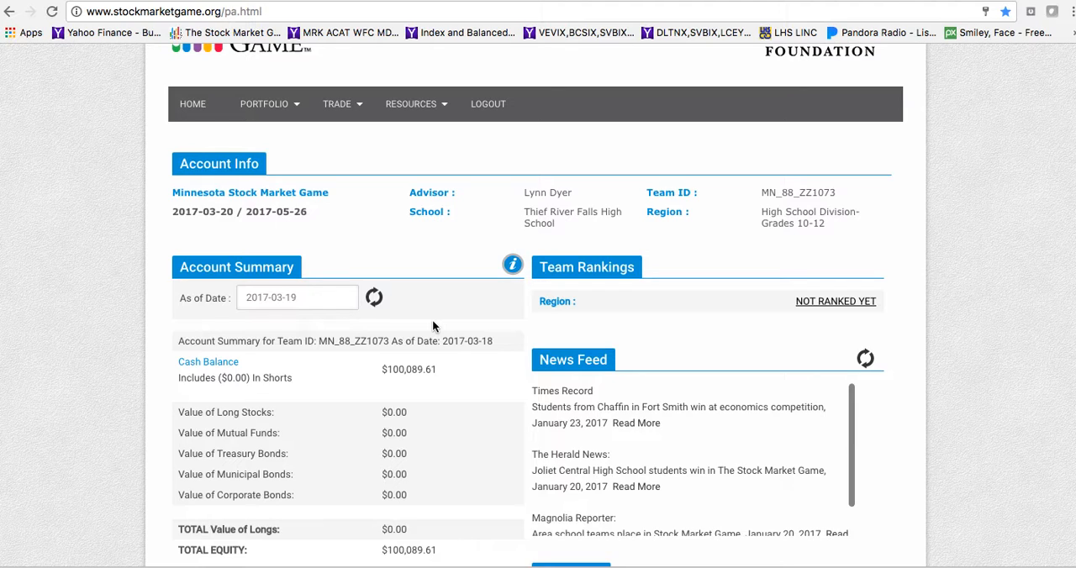
pyautogui.moveTo(821, 331)
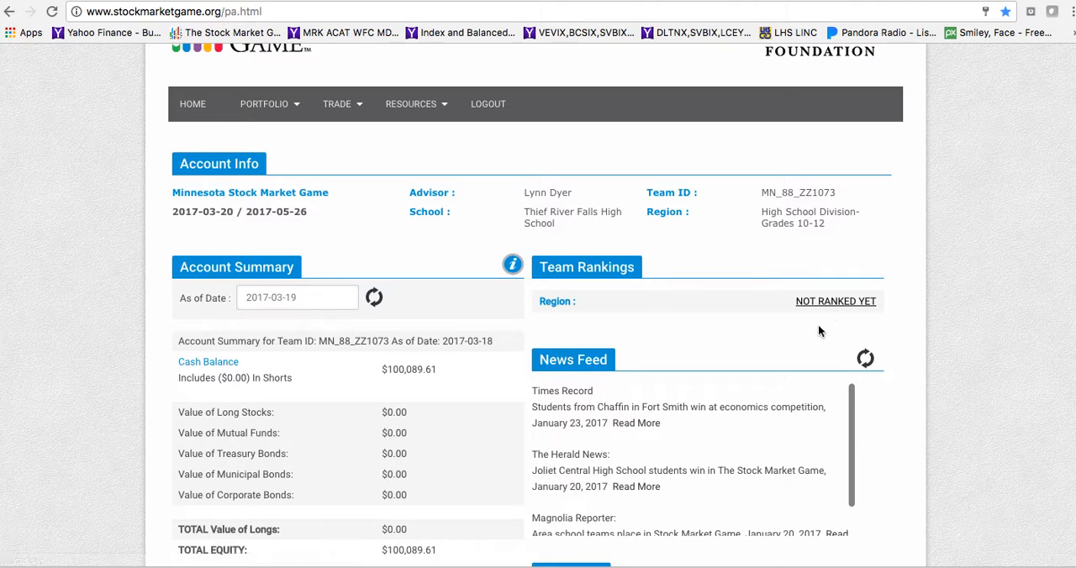
pyautogui.moveTo(769, 343)
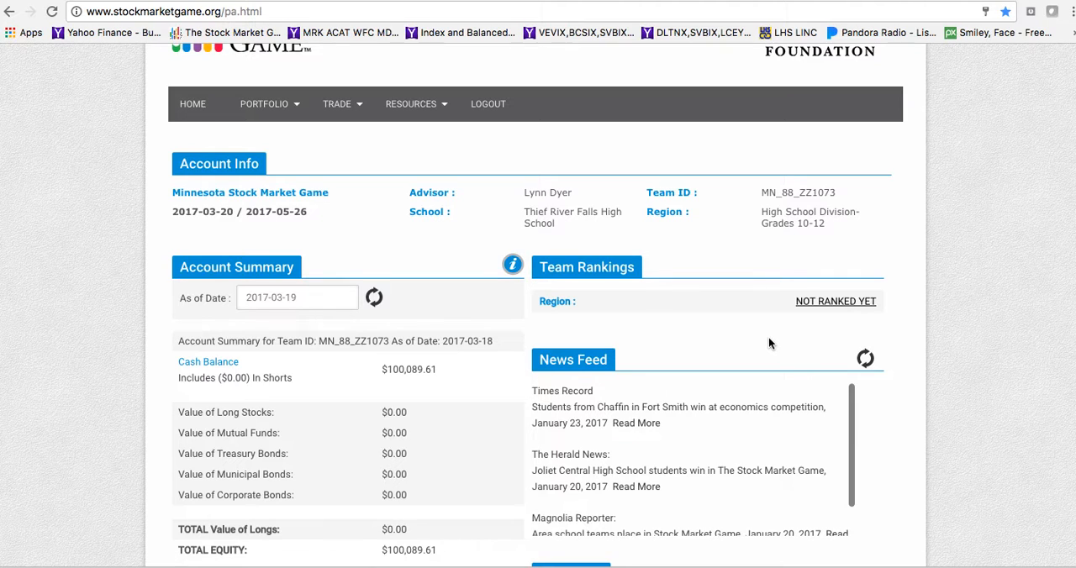
pyautogui.moveTo(328, 157)
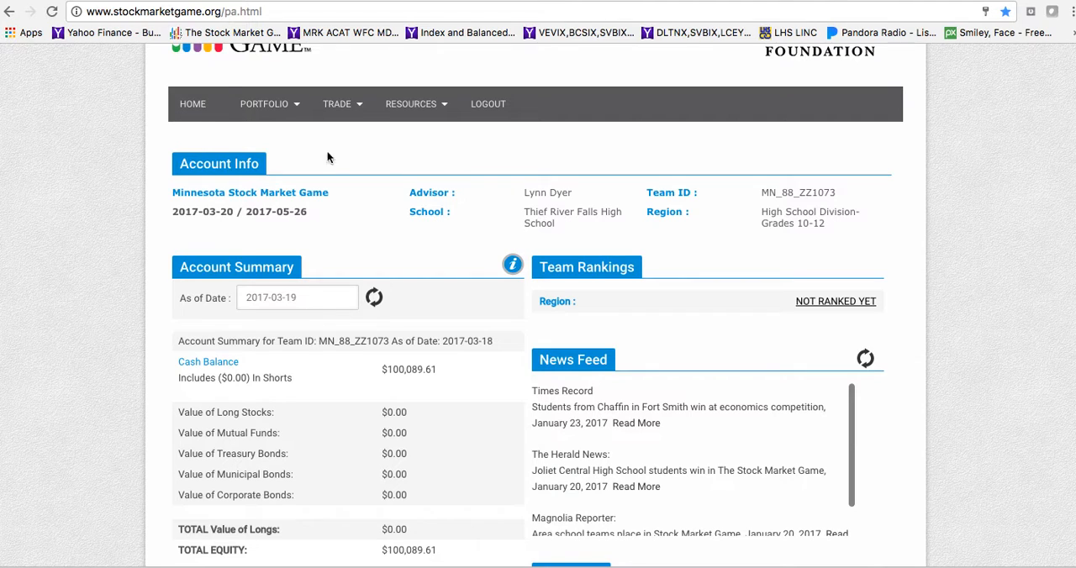
# Step: Browse the portfolio menu, then open the TRADE dropdown in the top navigation
pyautogui.click(265, 103)
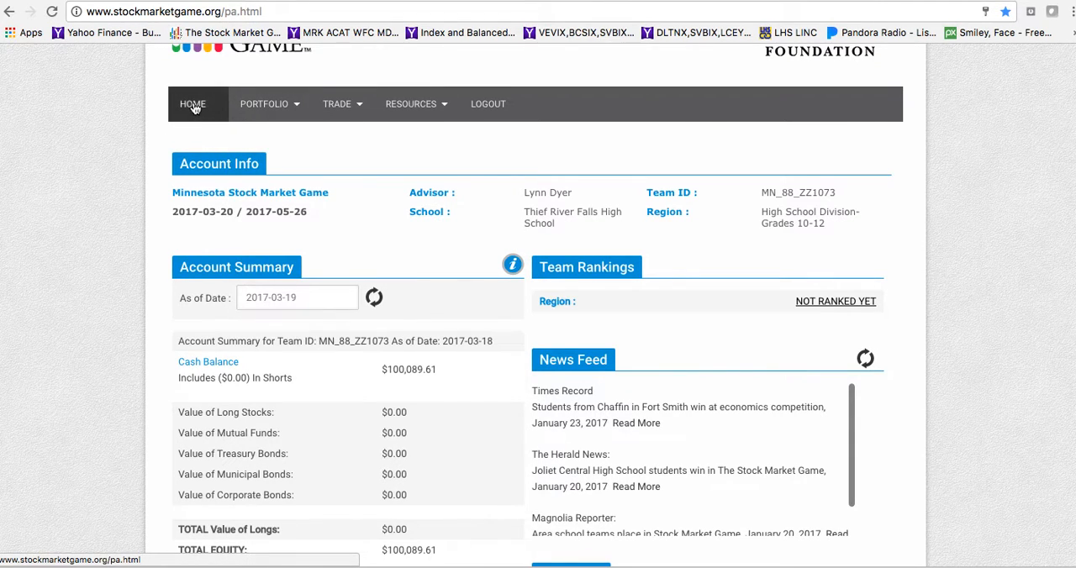
pyautogui.click(265, 103)
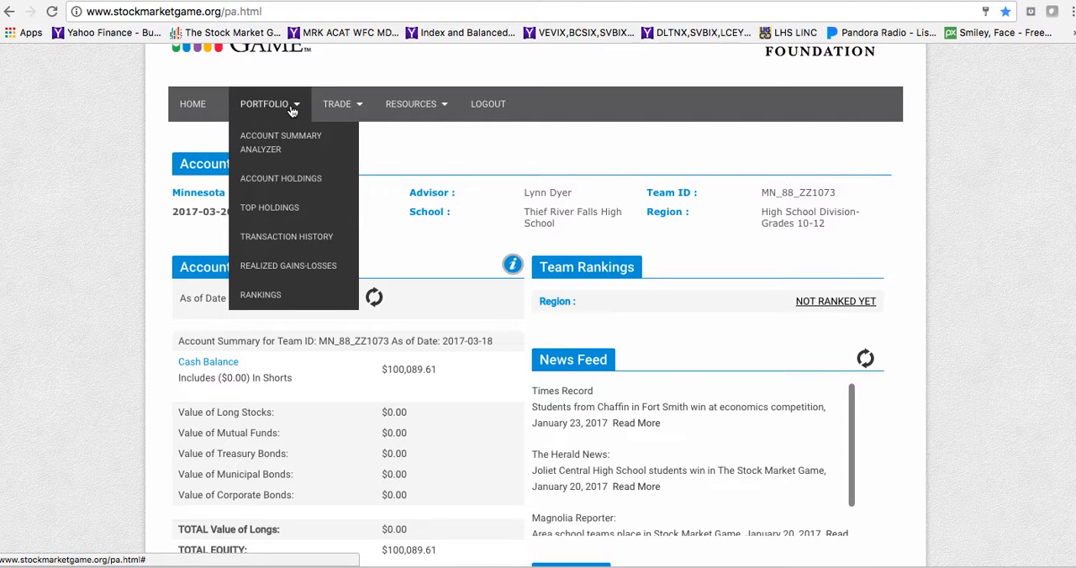
pyautogui.moveTo(280, 178)
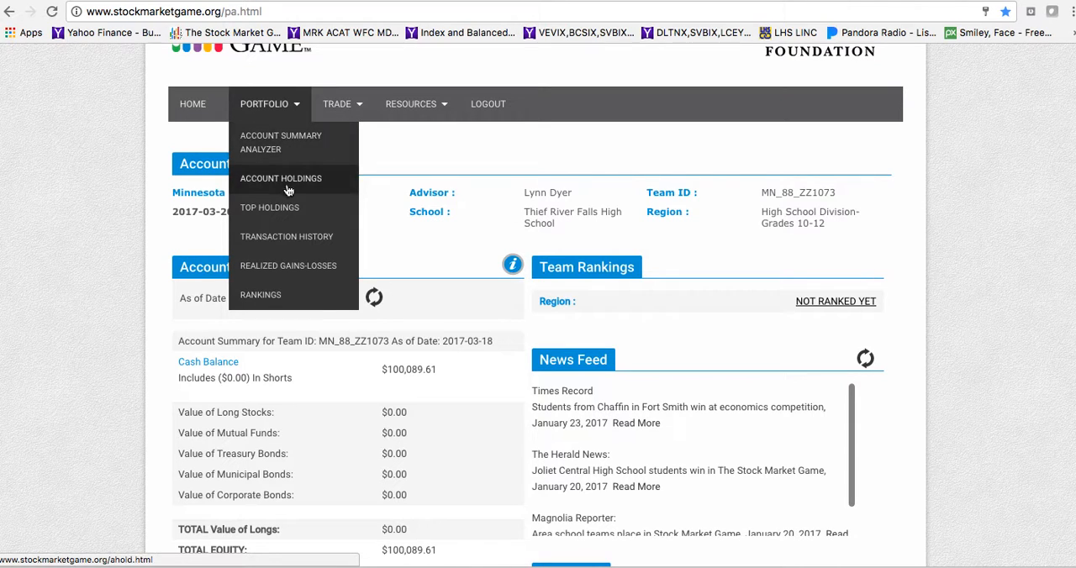
pyautogui.moveTo(270, 207)
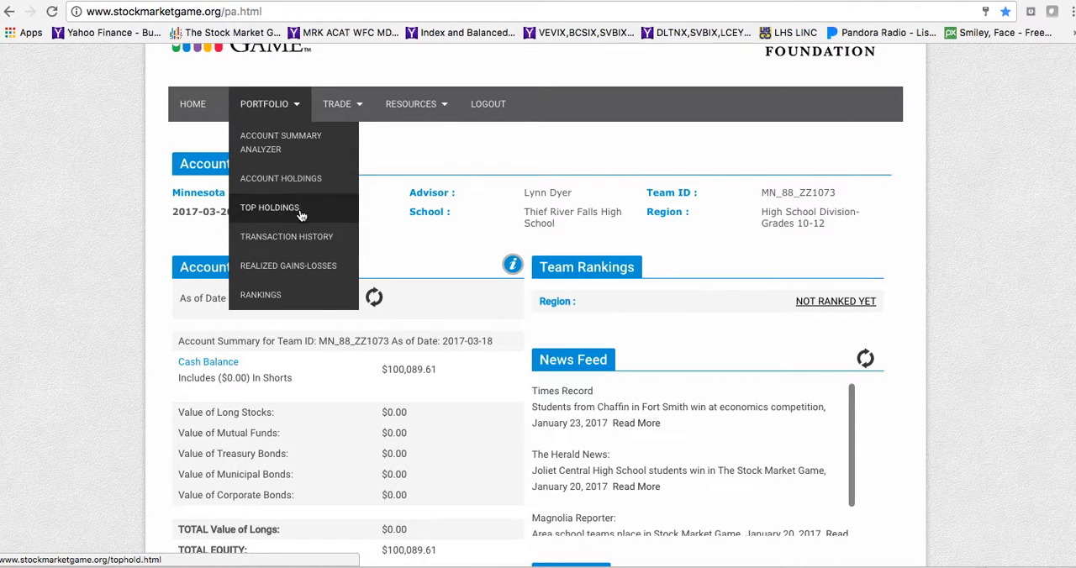
pyautogui.moveTo(352, 186)
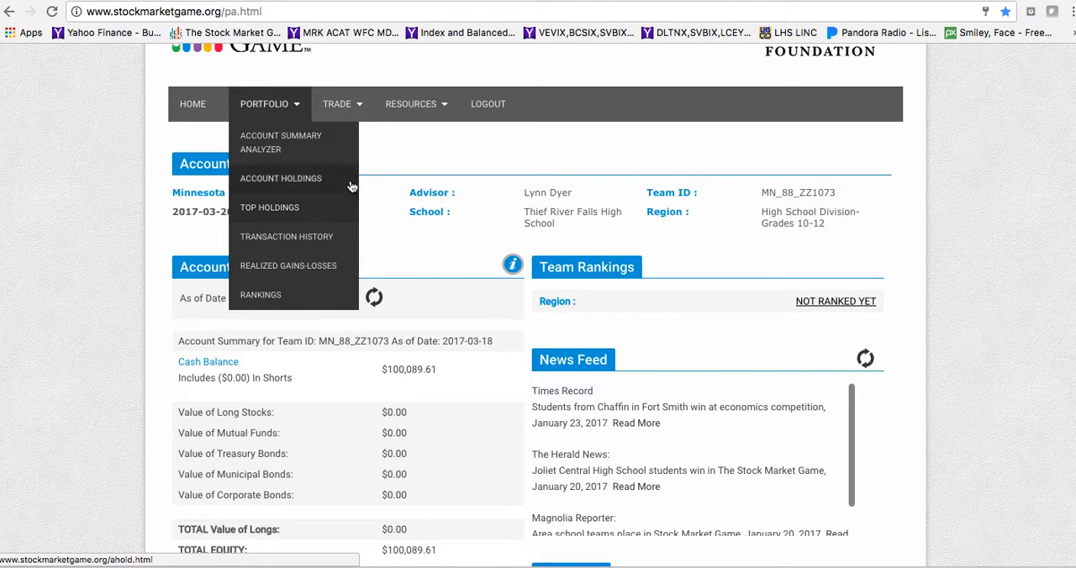
pyautogui.click(337, 103)
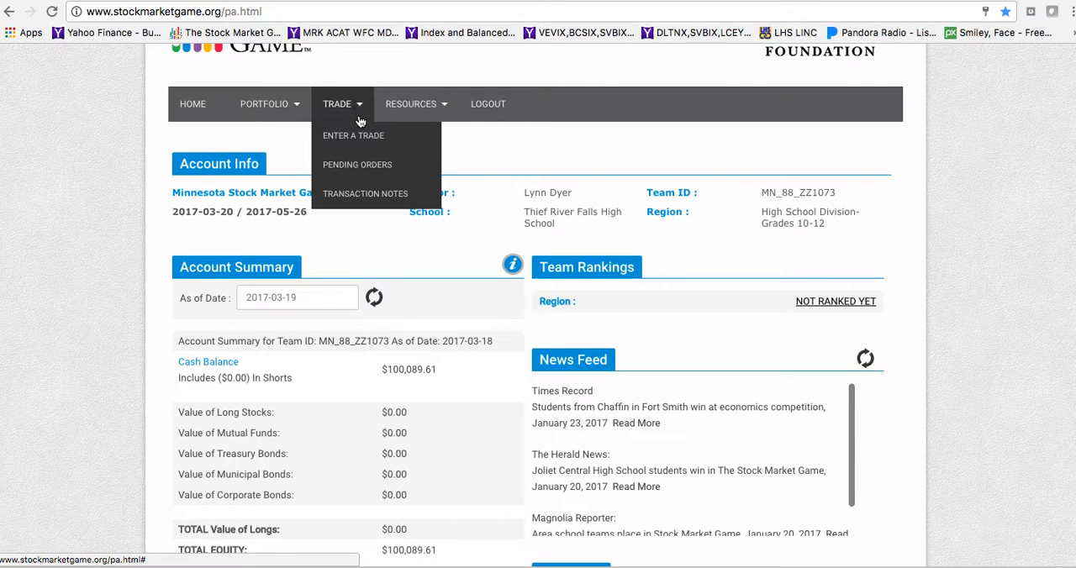
# Step: Choose ENTER A TRADE from the TRADE dropdown
pyautogui.click(353, 135)
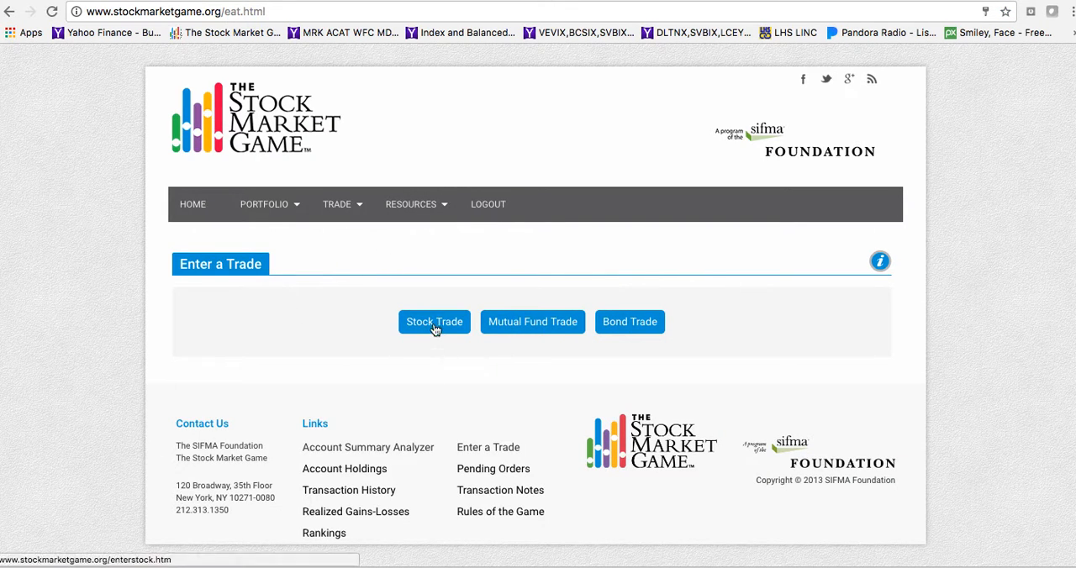
pyautogui.moveTo(532, 321)
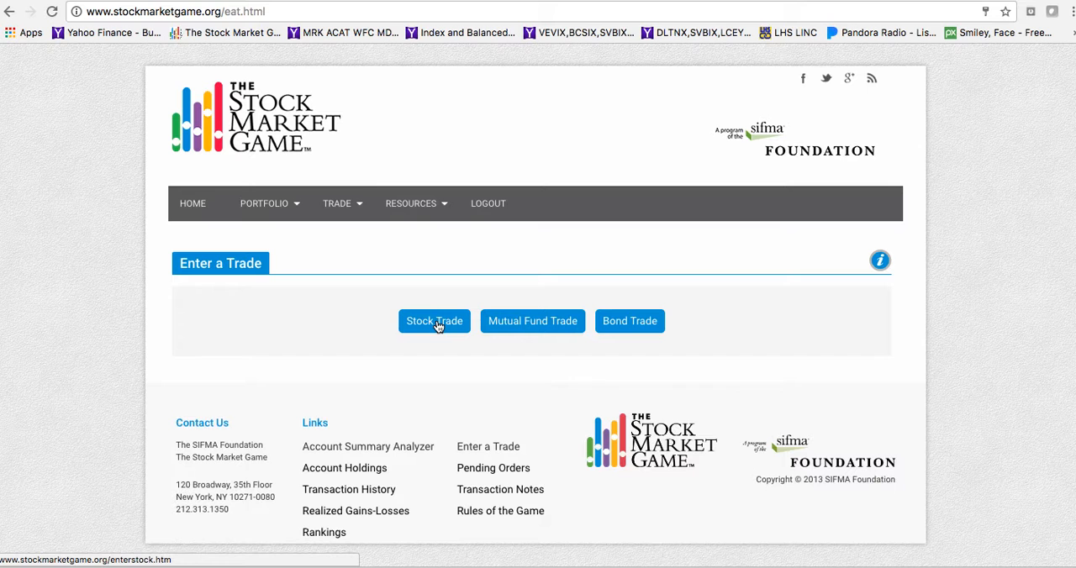
# Step: Start a Stock Trade and choose Buy as the order action
pyautogui.click(434, 321)
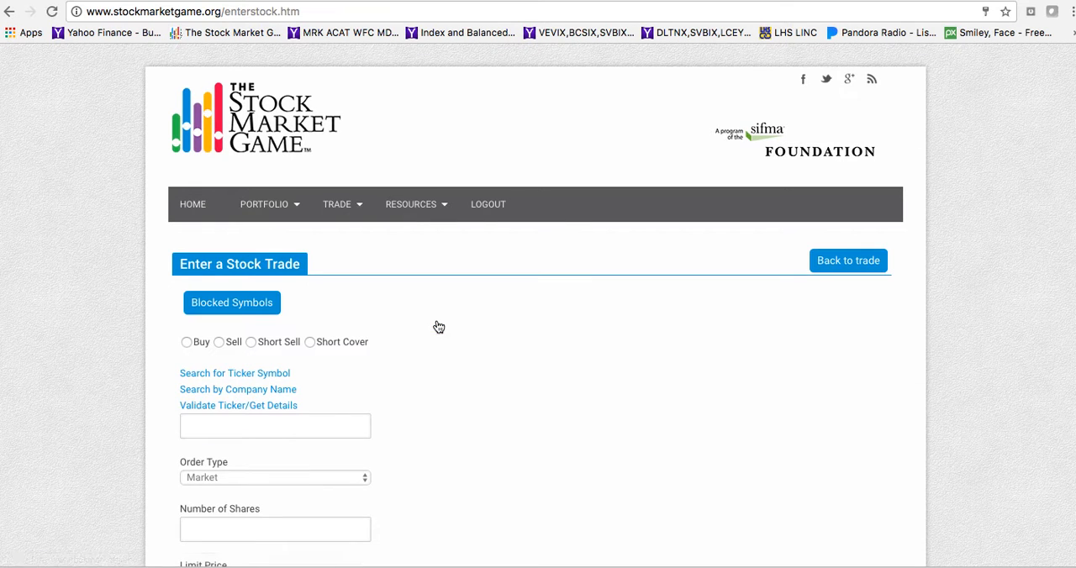
pyautogui.scroll(-3)
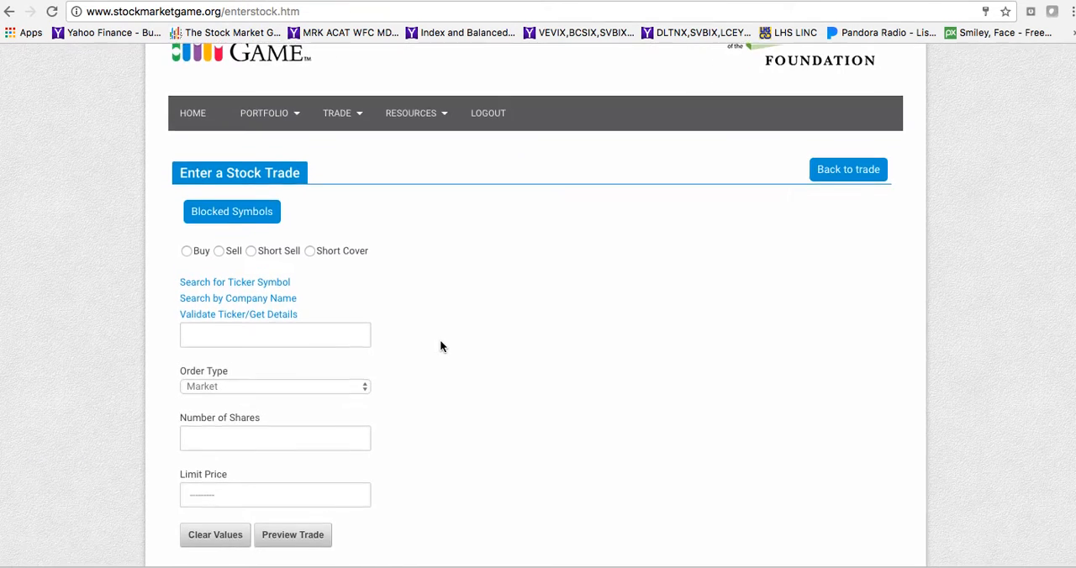
pyautogui.scroll(3)
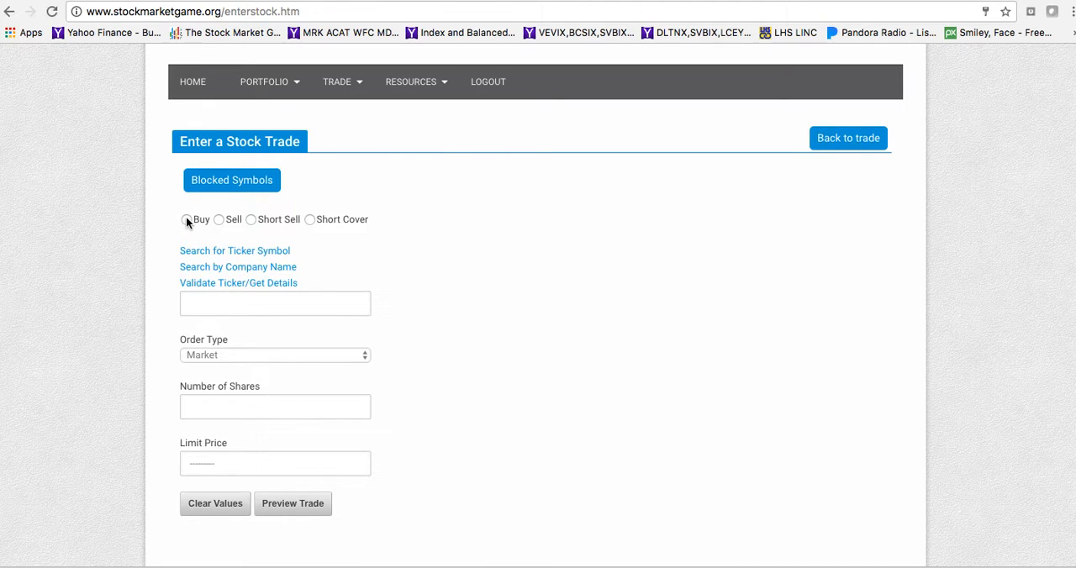
pyautogui.click(186, 219)
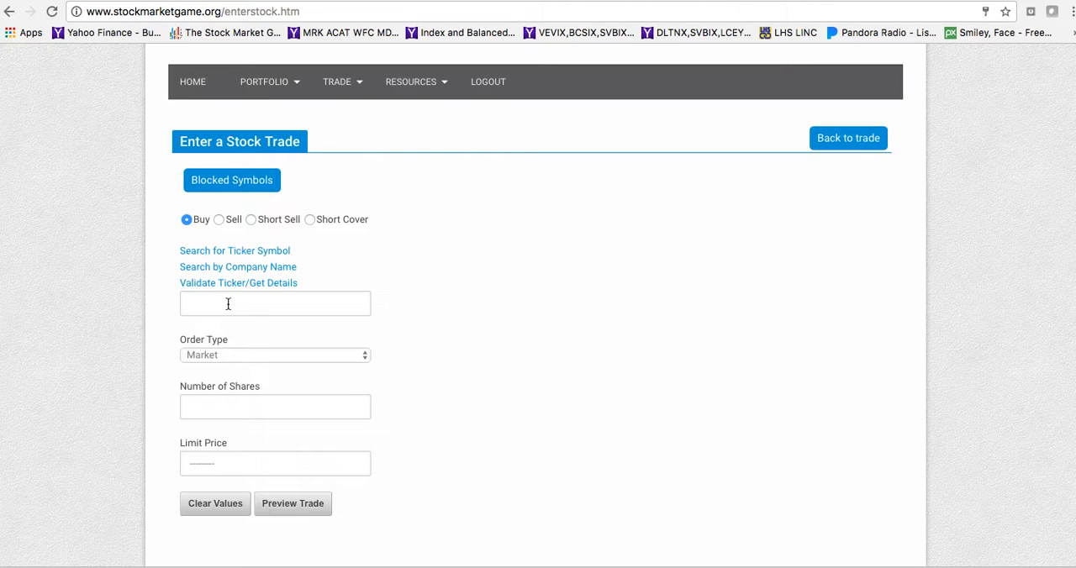
# Step: Preview a Market buy order for 200 NKE shares, triggering the Game Has Not Started alert
pyautogui.click(275, 303)
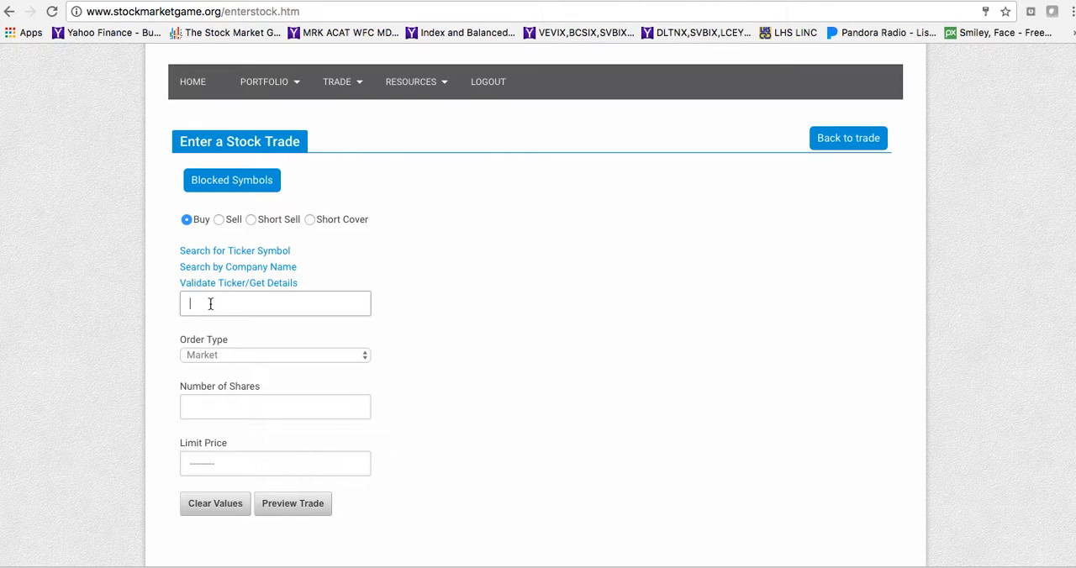
pyautogui.write('NKE')
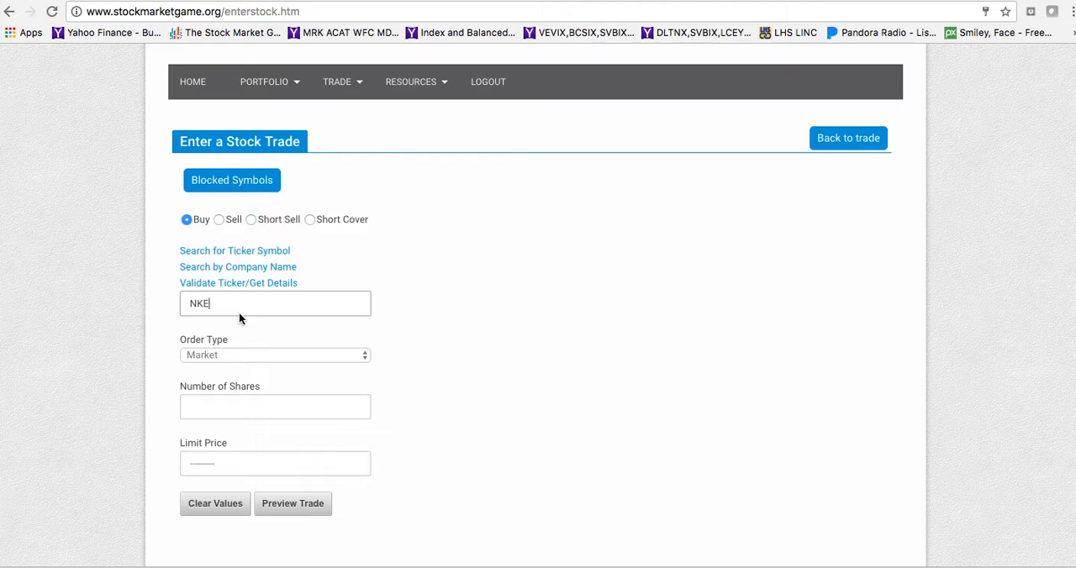
pyautogui.moveTo(272, 356)
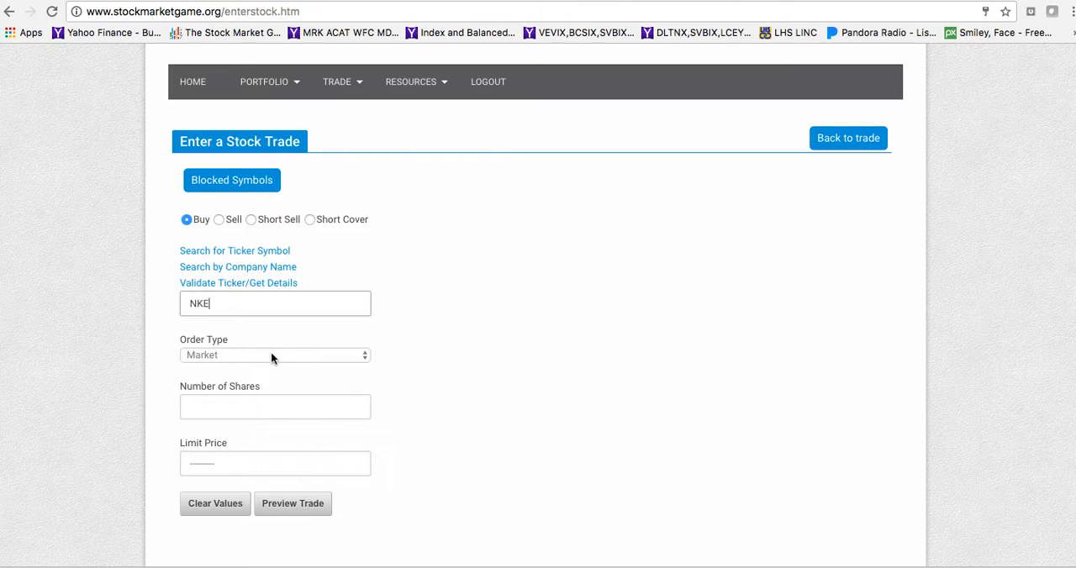
pyautogui.click(275, 355)
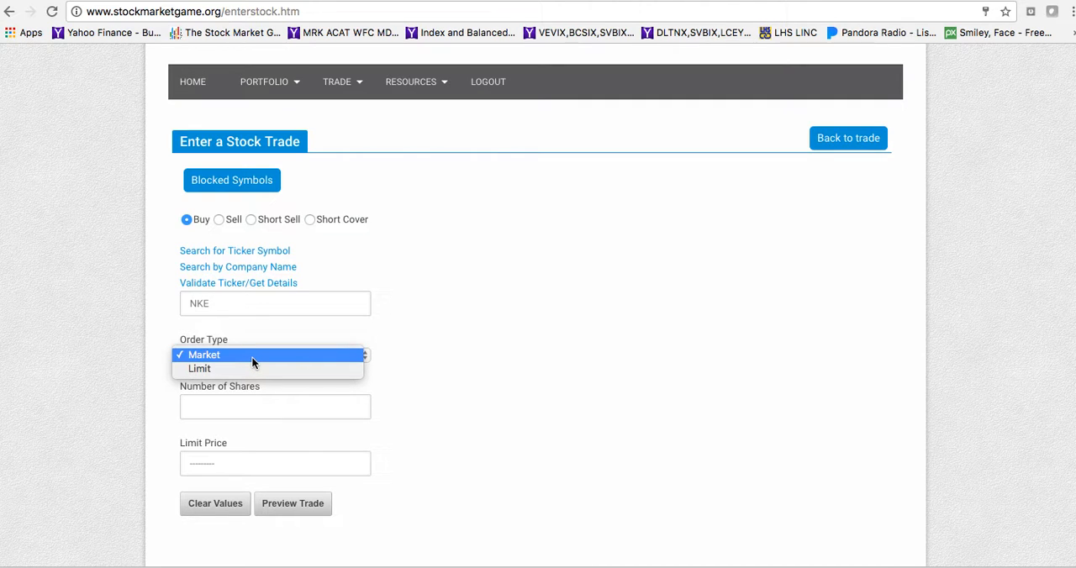
pyautogui.click(204, 354)
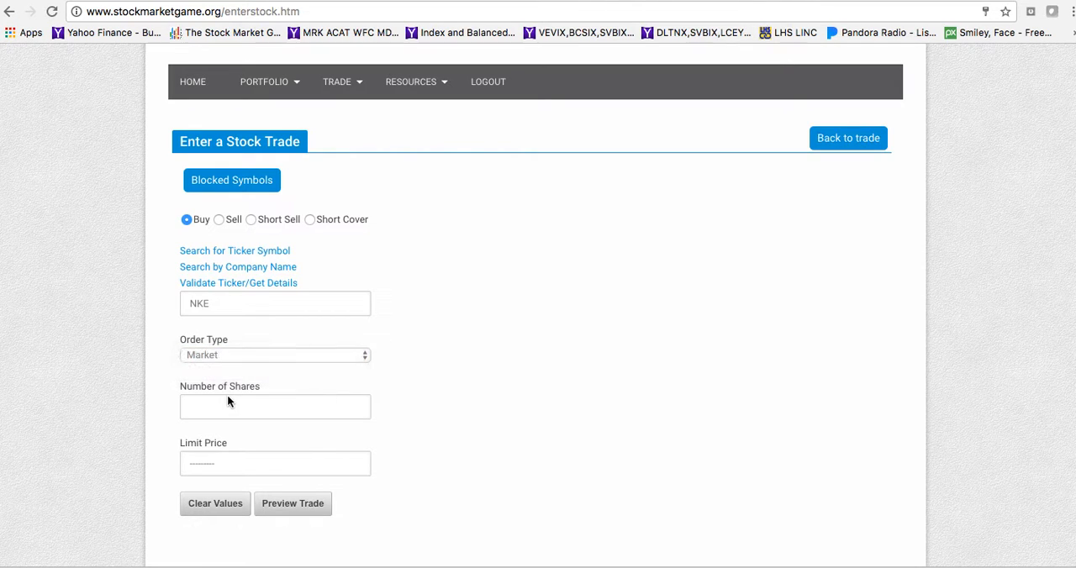
pyautogui.click(275, 407)
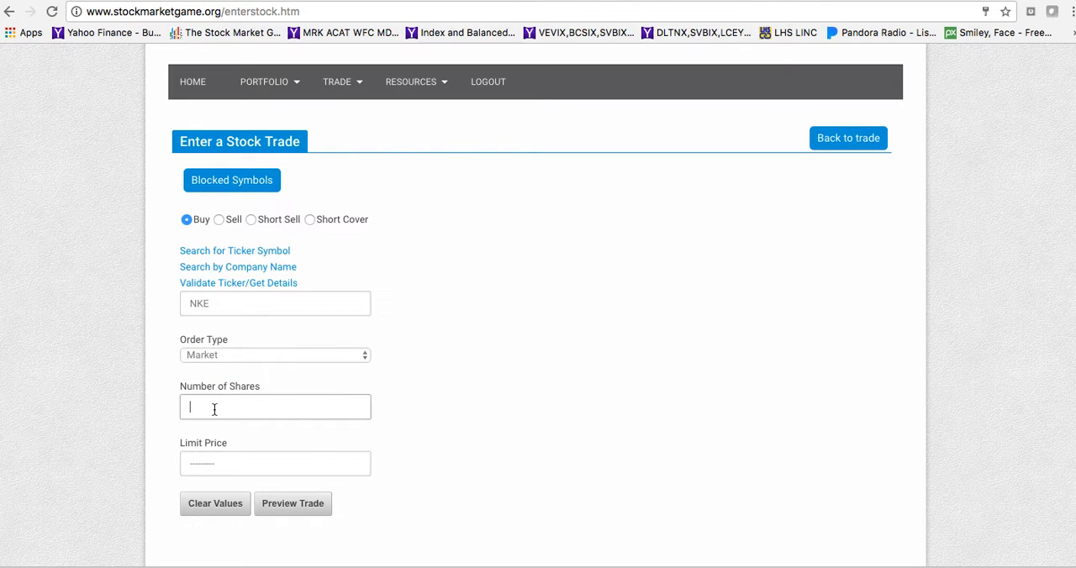
pyautogui.write('200')
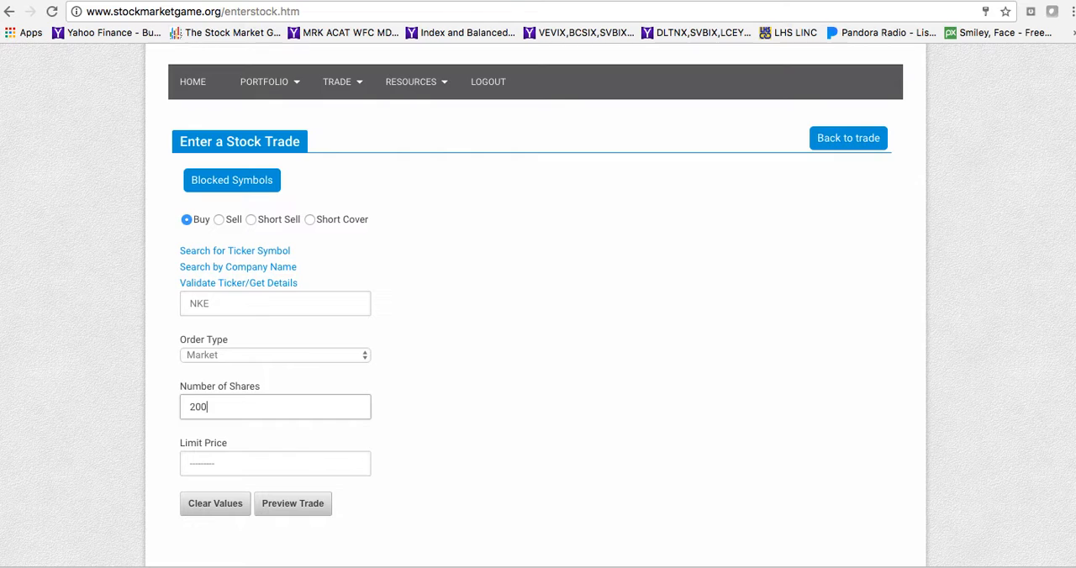
pyautogui.moveTo(328, 438)
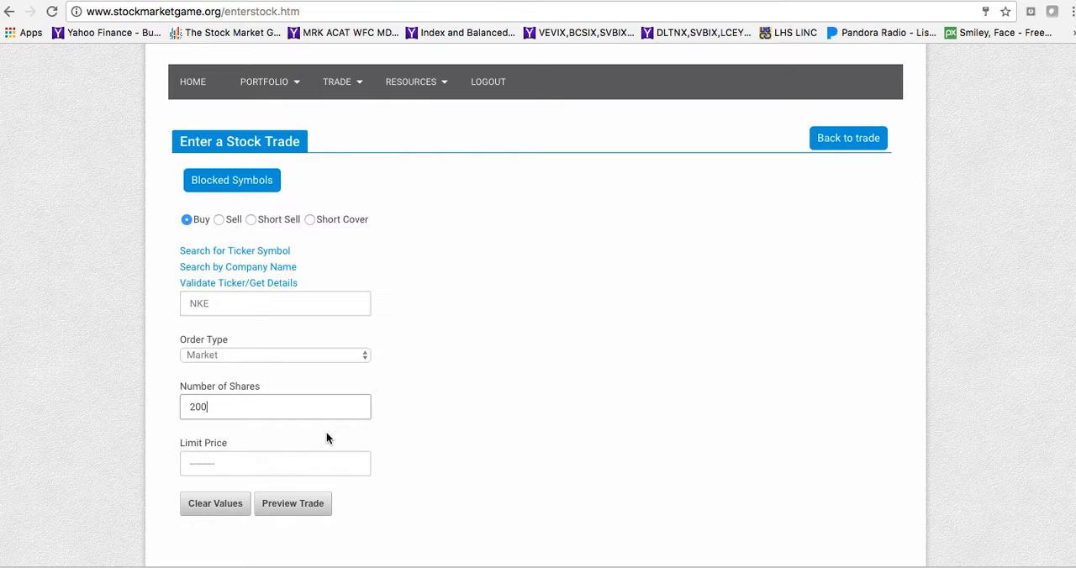
pyautogui.moveTo(341, 518)
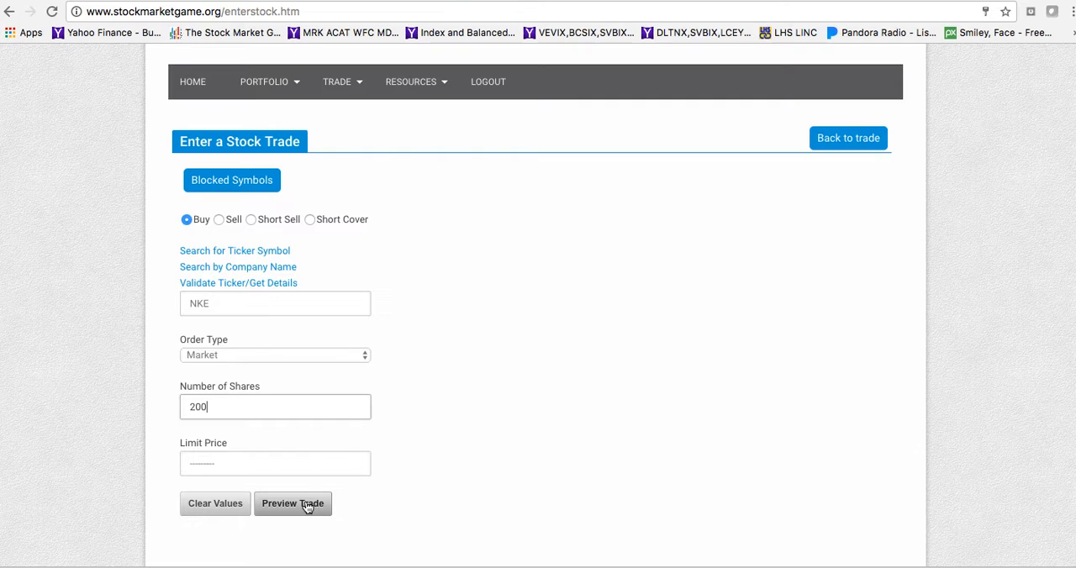
pyautogui.click(293, 503)
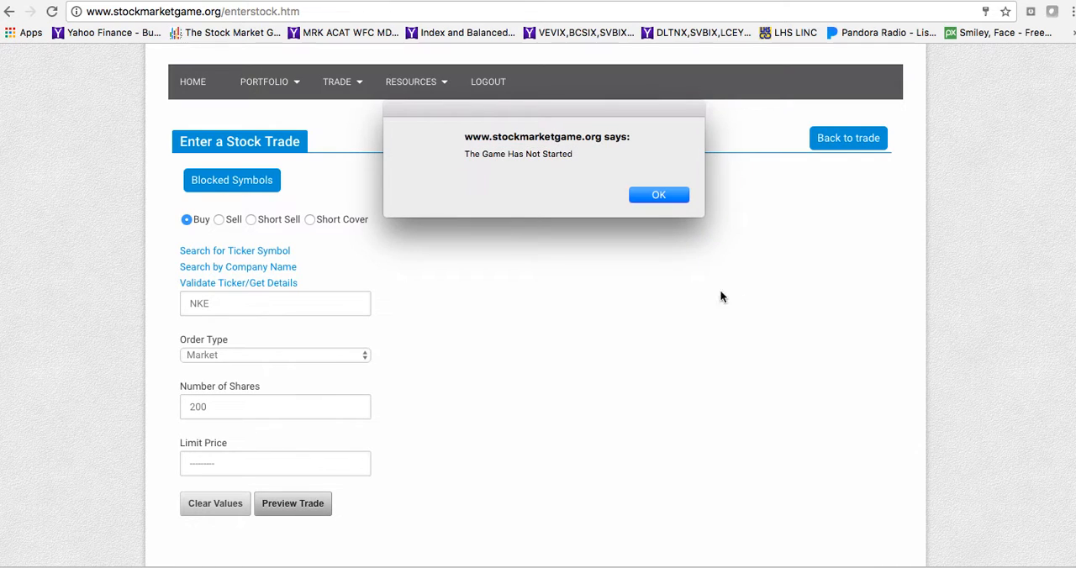
pyautogui.moveTo(716, 309)
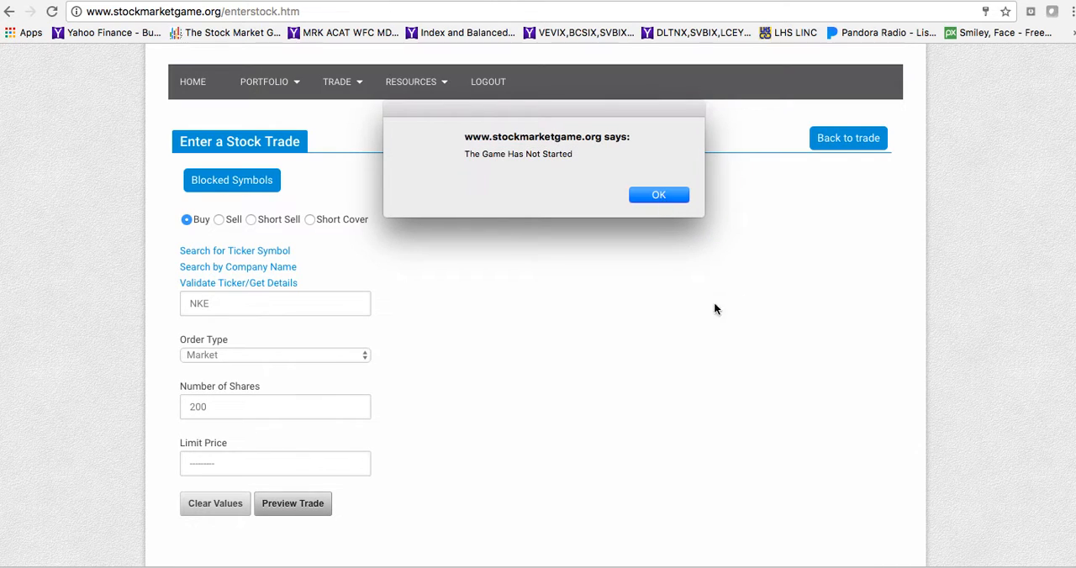
pyautogui.moveTo(692, 256)
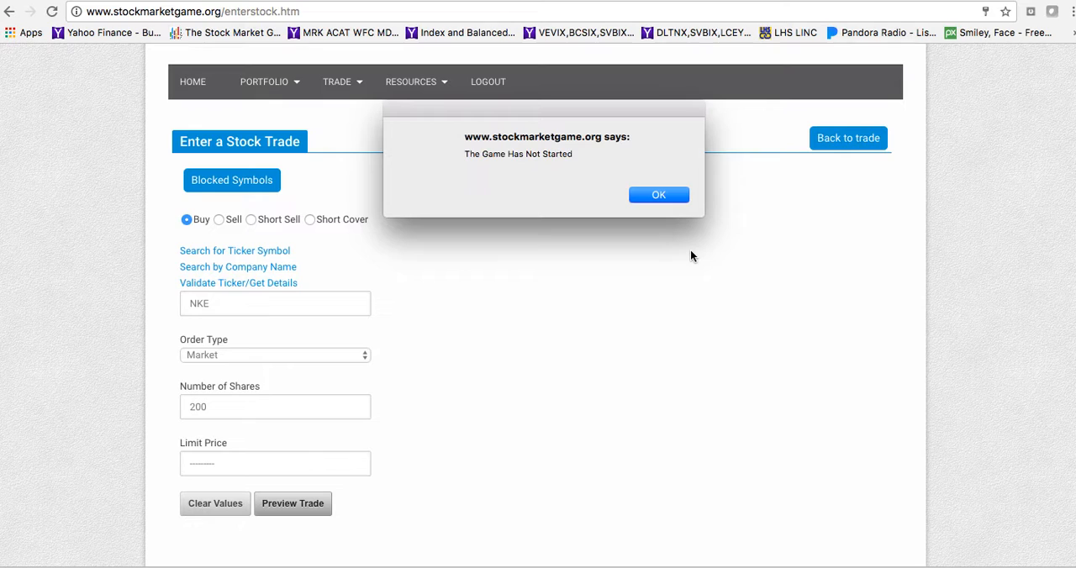
pyautogui.moveTo(681, 248)
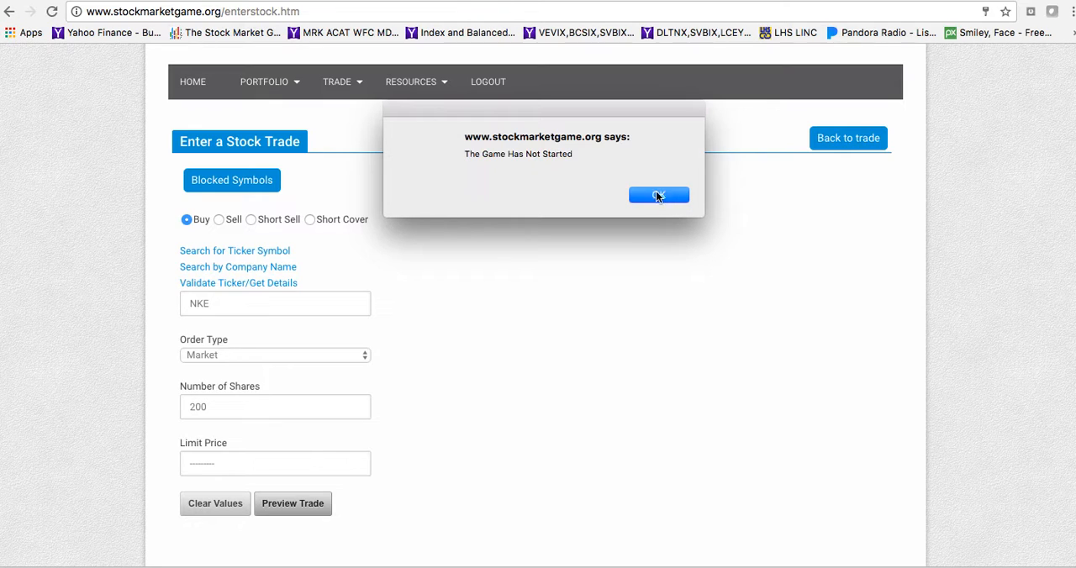
pyautogui.moveTo(670, 185)
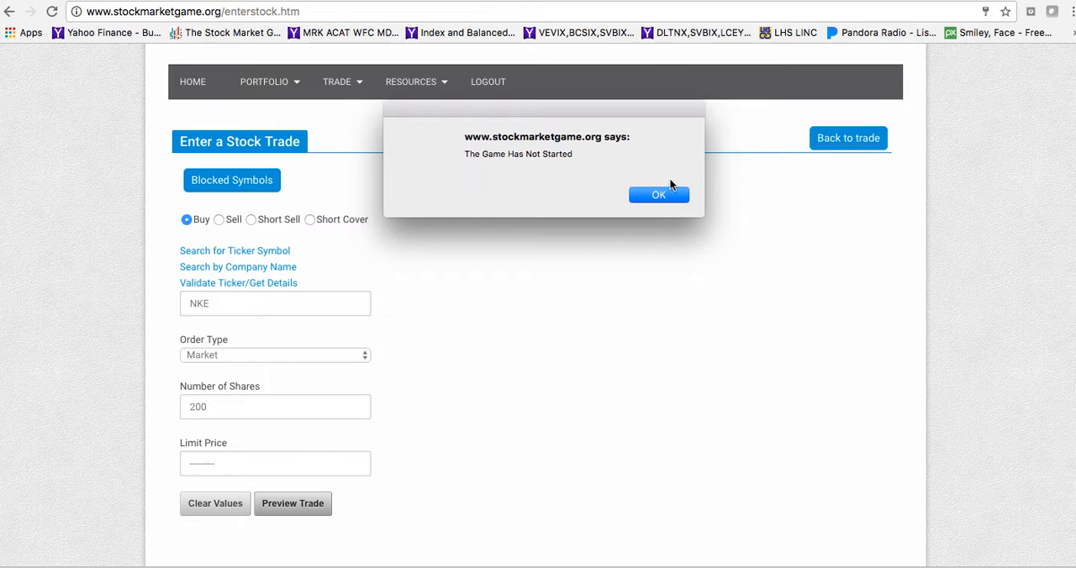
pyautogui.click(658, 194)
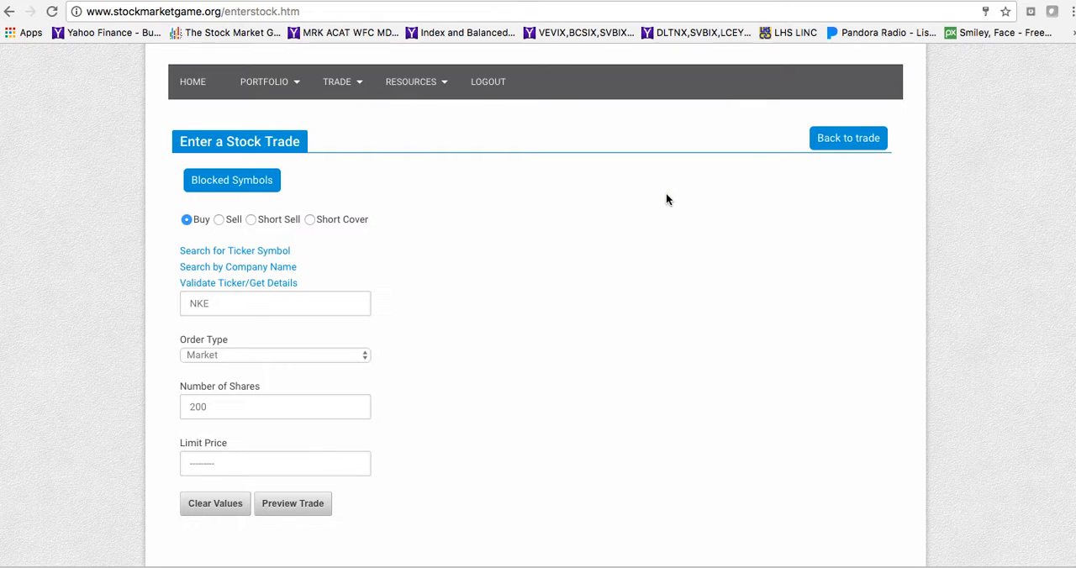
pyautogui.moveTo(496, 454)
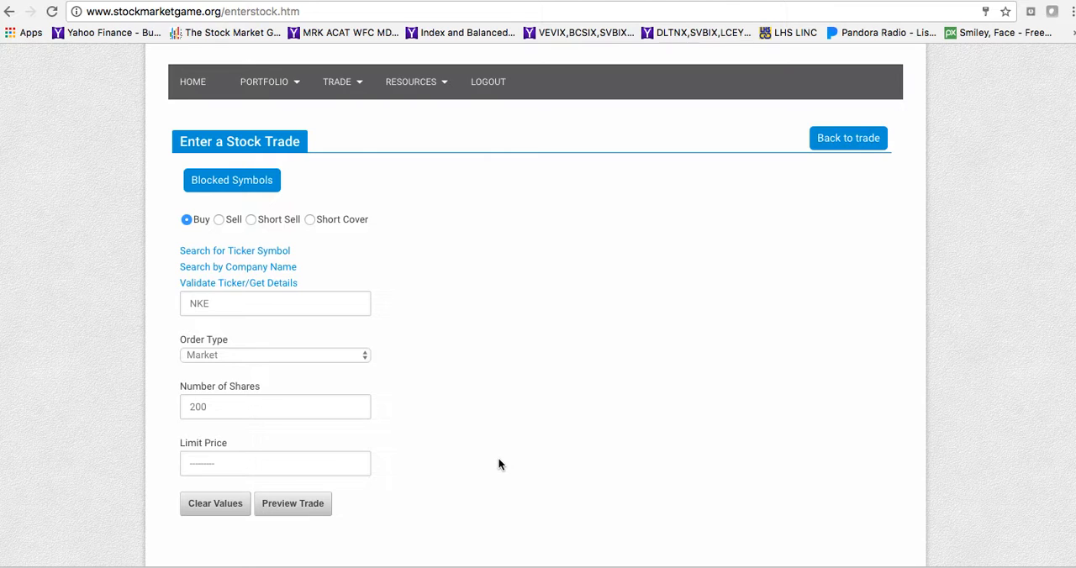
pyautogui.moveTo(574, 349)
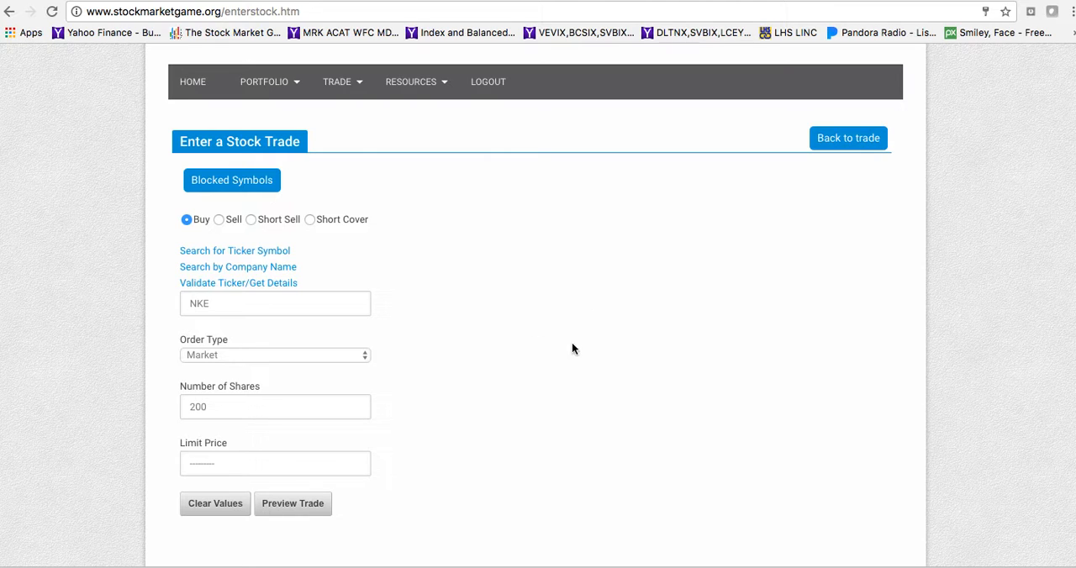
pyautogui.moveTo(584, 469)
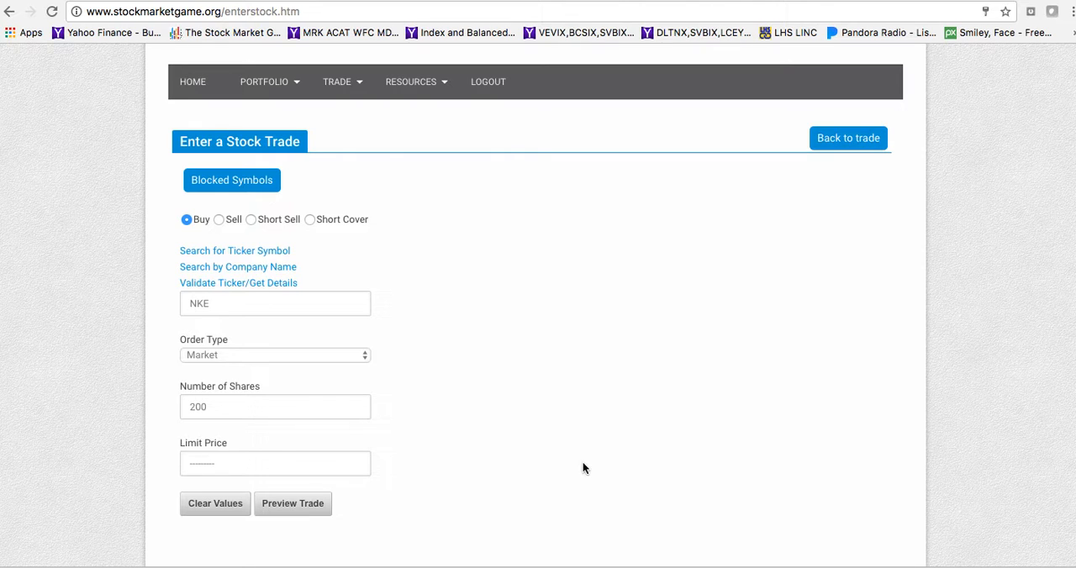
pyautogui.moveTo(601, 443)
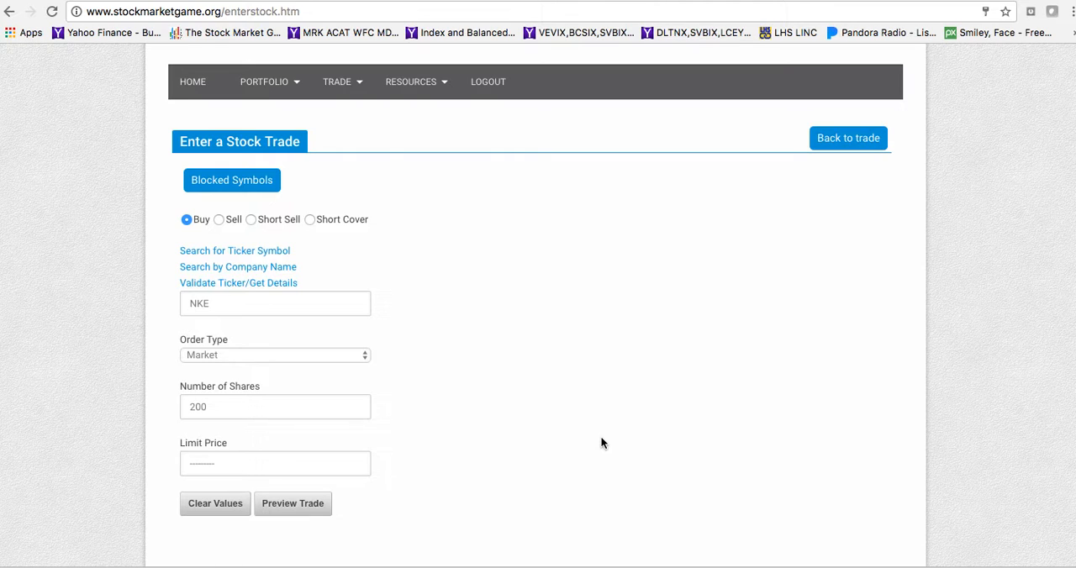
pyautogui.moveTo(609, 395)
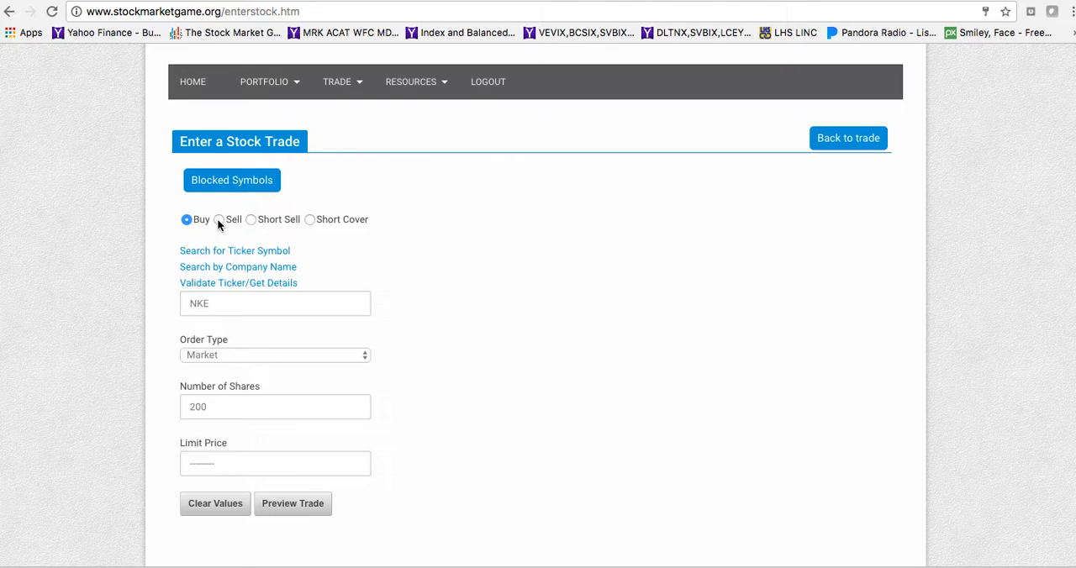
pyautogui.moveTo(602, 406)
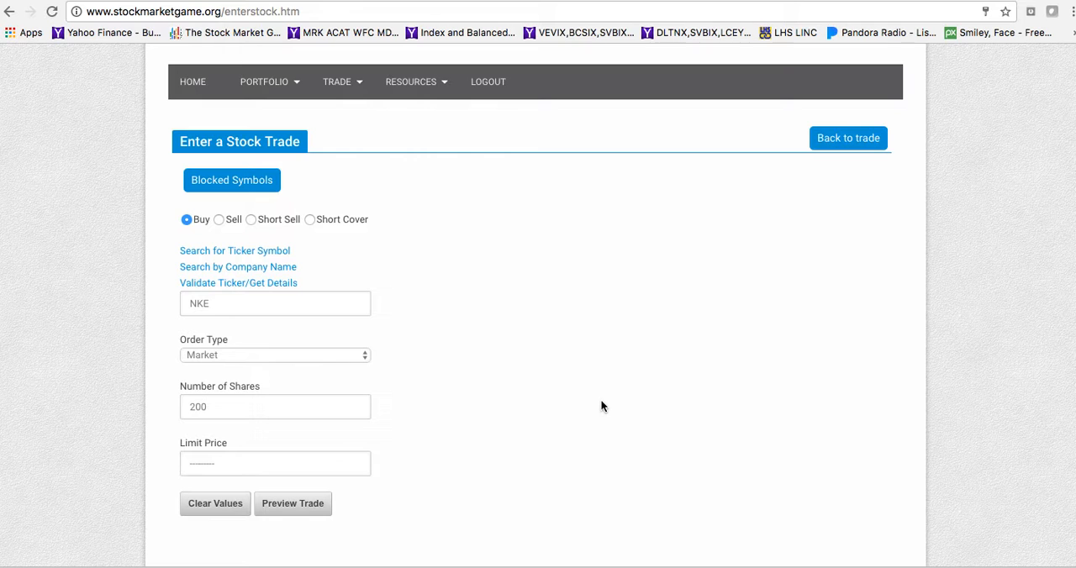
pyautogui.scroll(3)
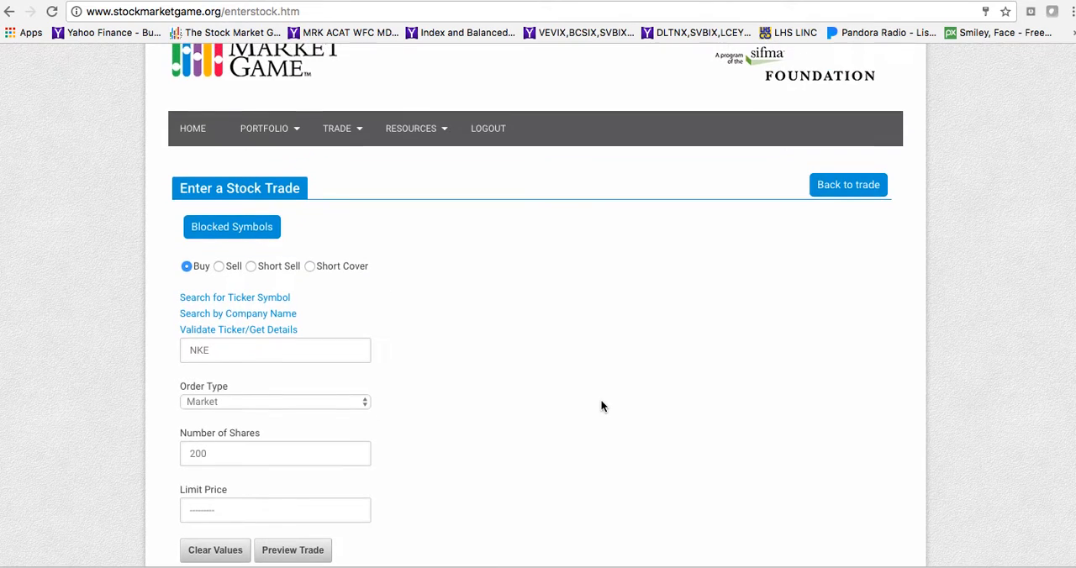
pyautogui.scroll(3)
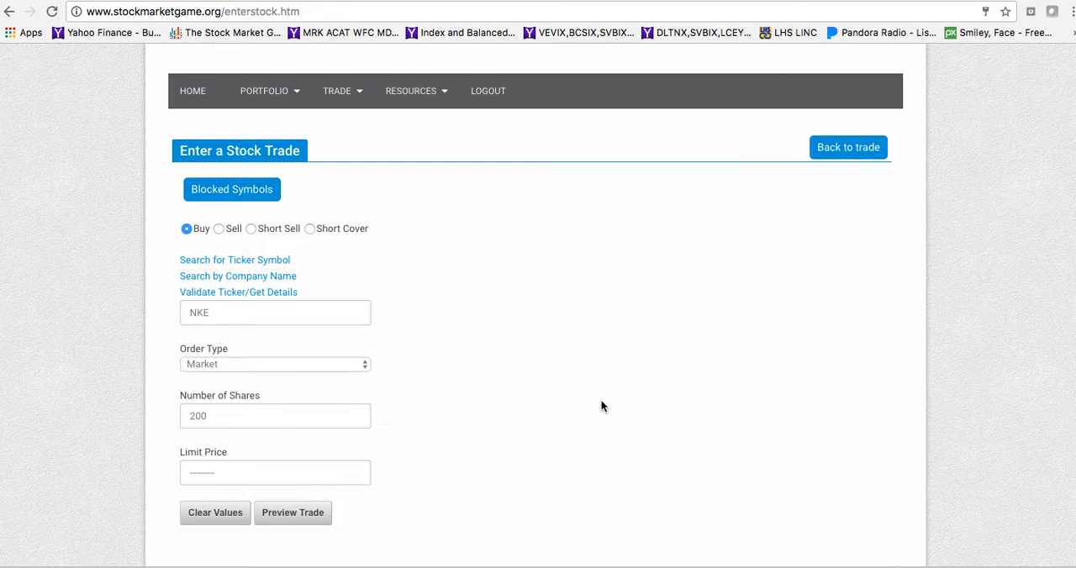
pyautogui.scroll(3)
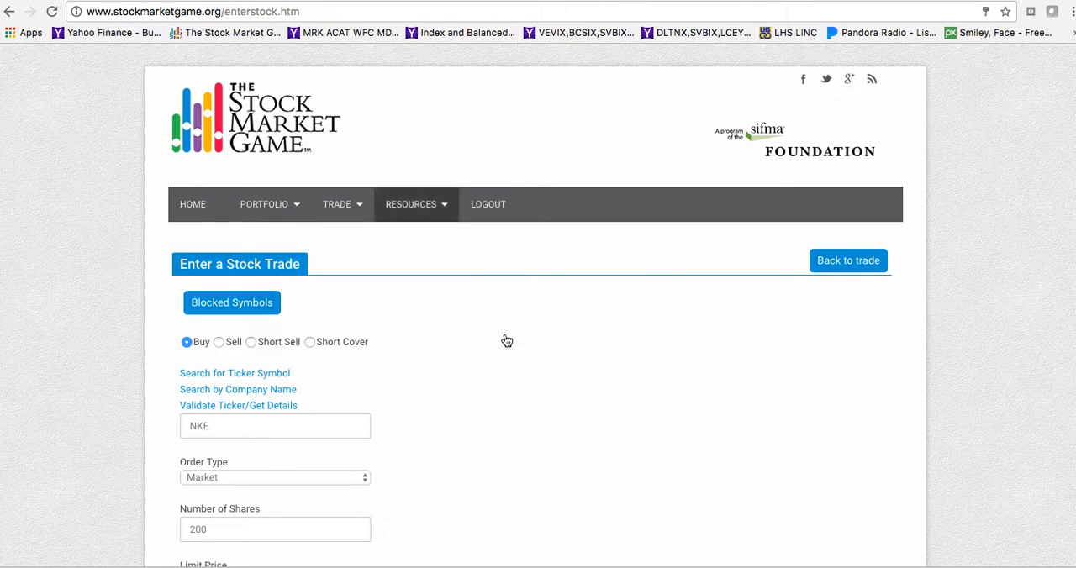
pyautogui.moveTo(113, 12)
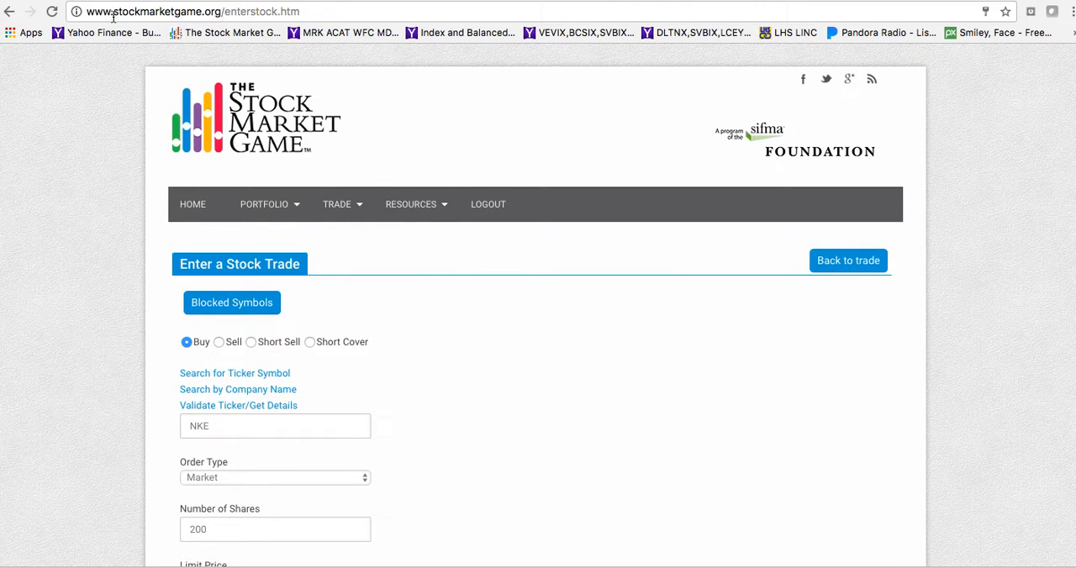
pyautogui.moveTo(296, 86)
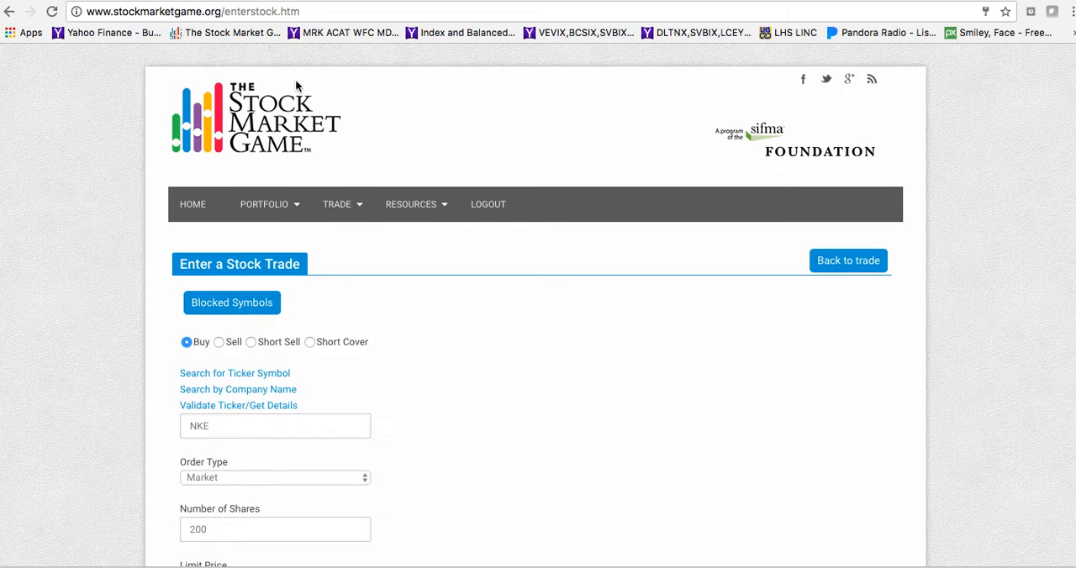
pyautogui.moveTo(118, 23)
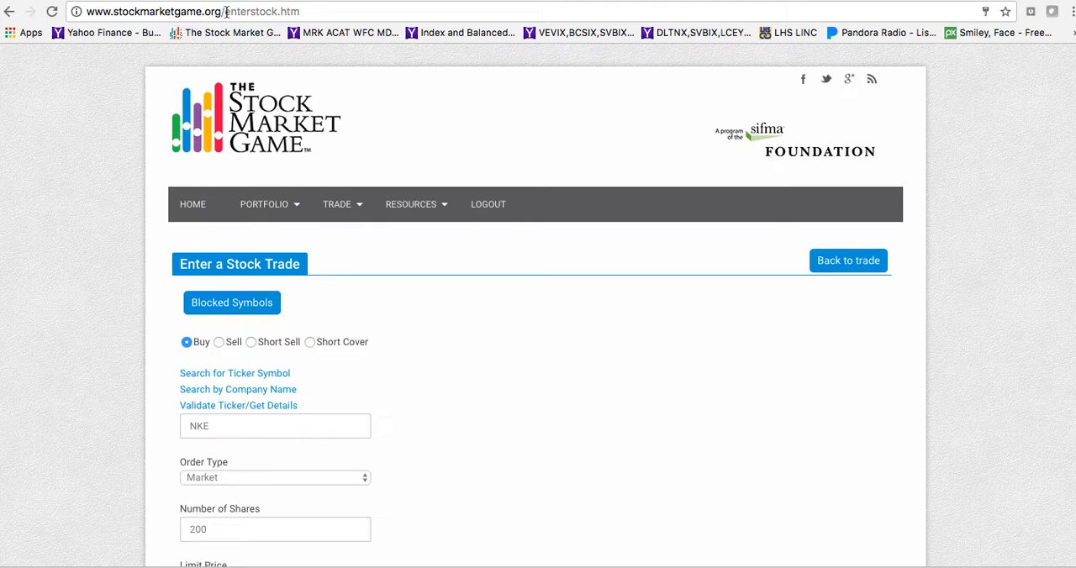
pyautogui.moveTo(341, 205)
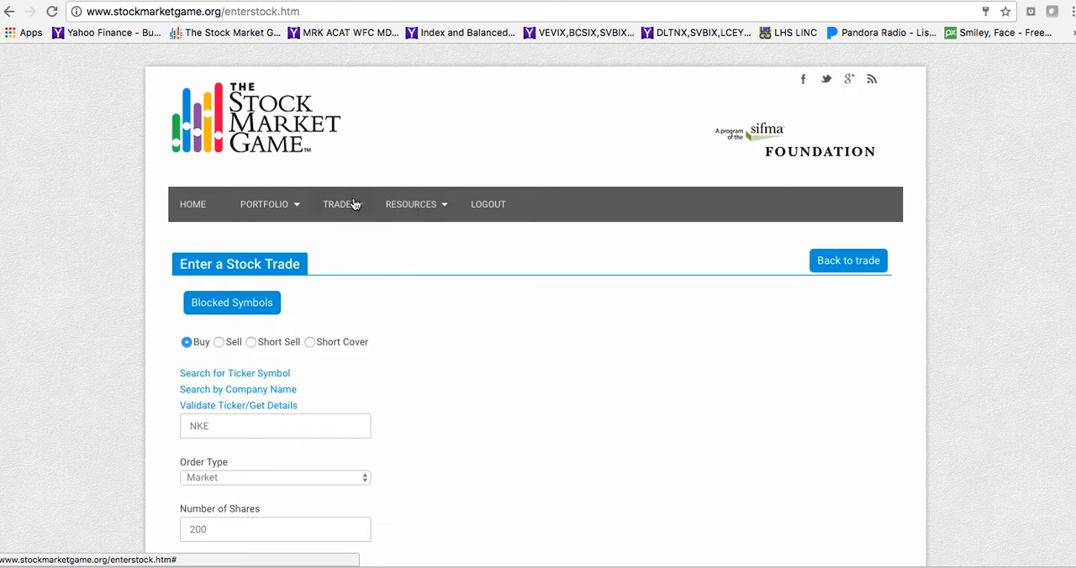
pyautogui.moveTo(411, 449)
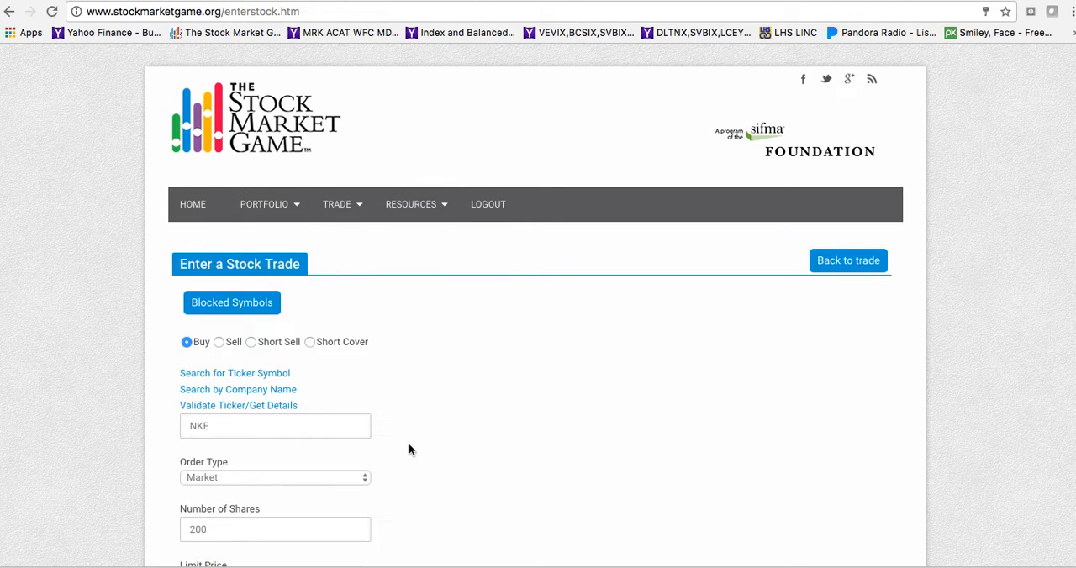
pyautogui.moveTo(411, 186)
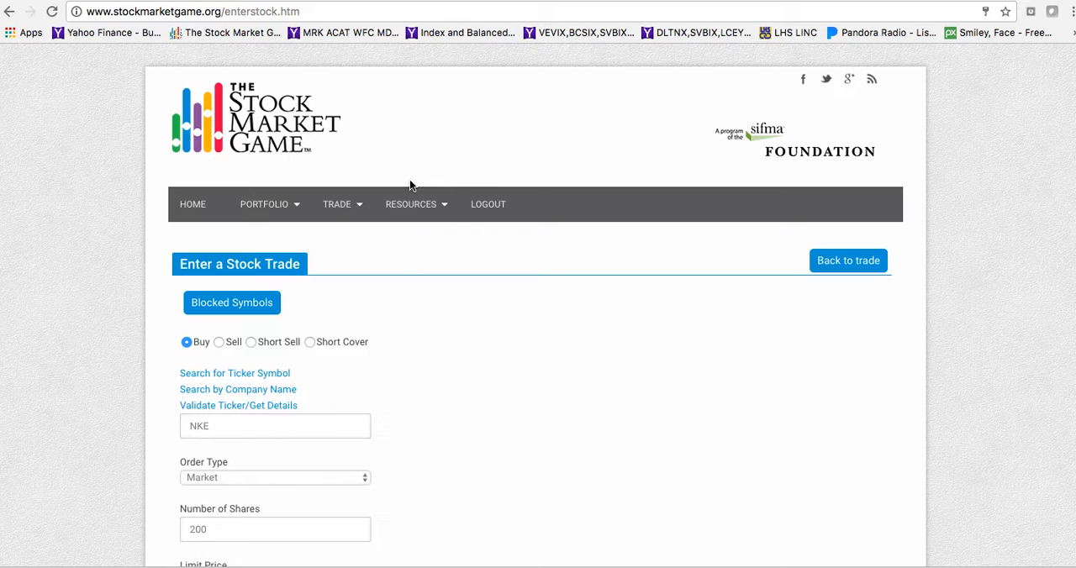
pyautogui.click(411, 204)
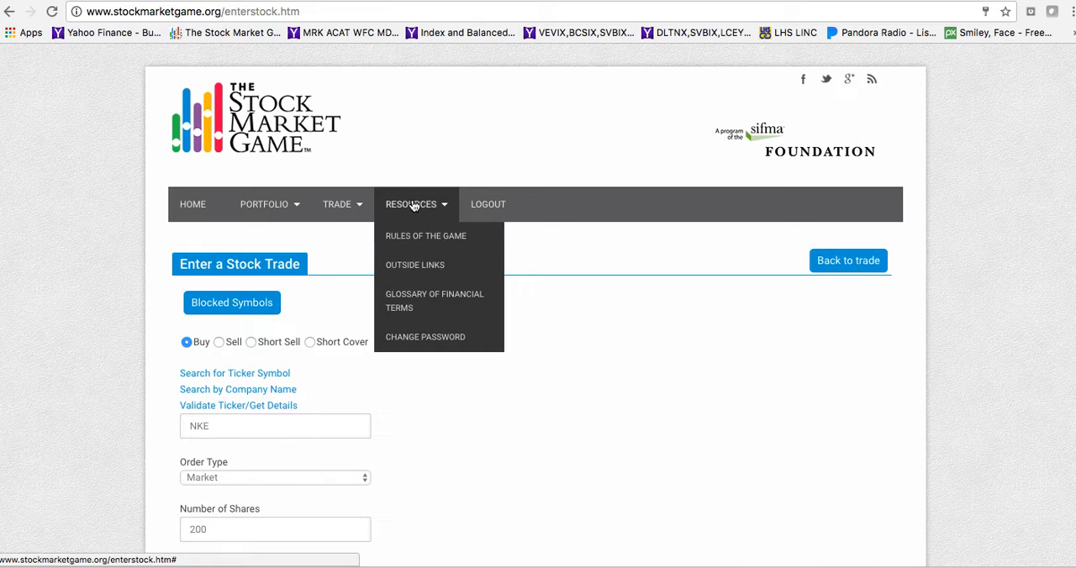
pyautogui.moveTo(426, 236)
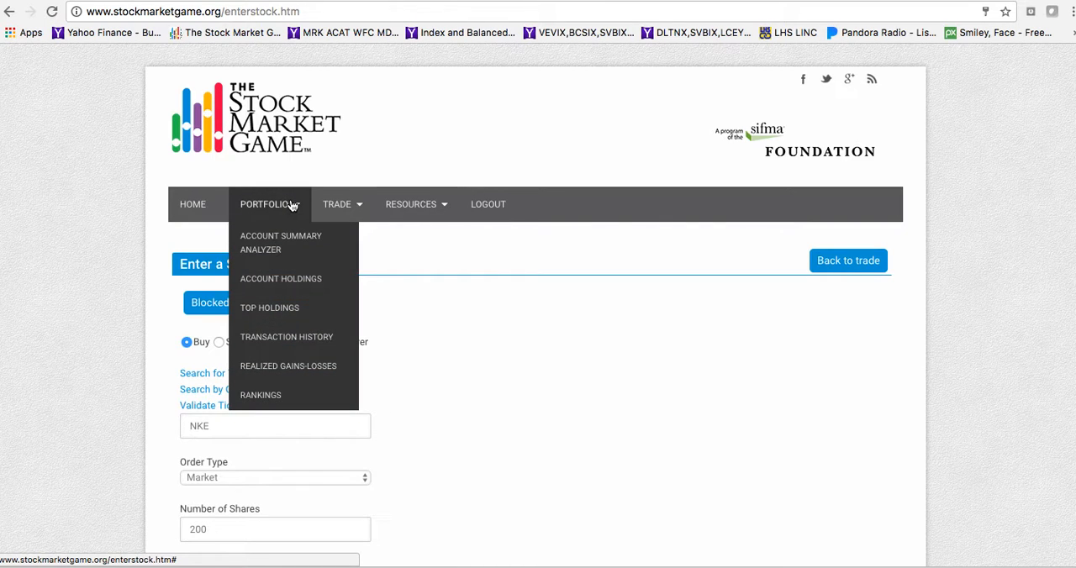
pyautogui.moveTo(290, 211)
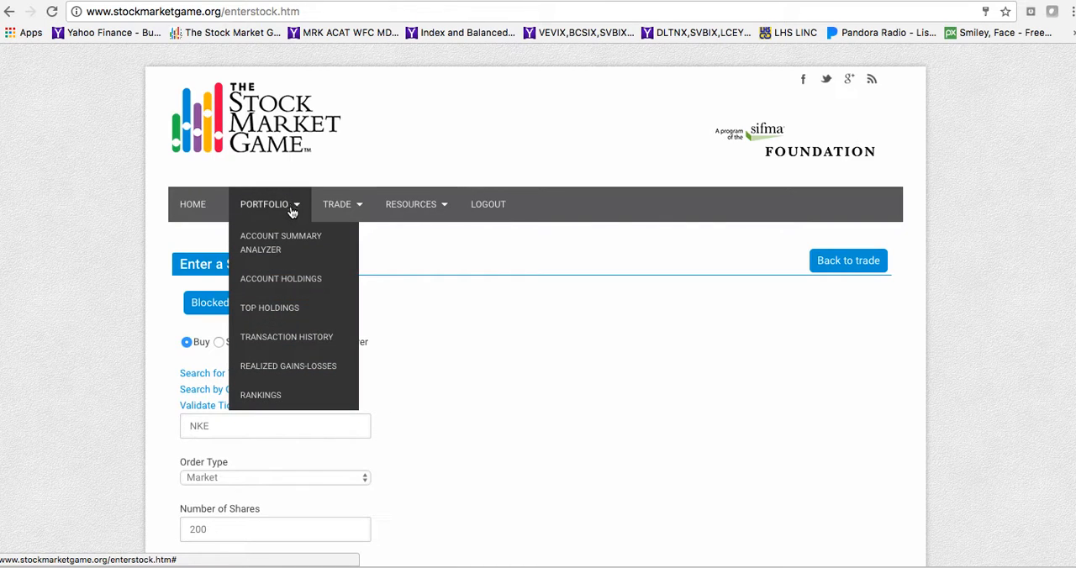
pyautogui.moveTo(280, 278)
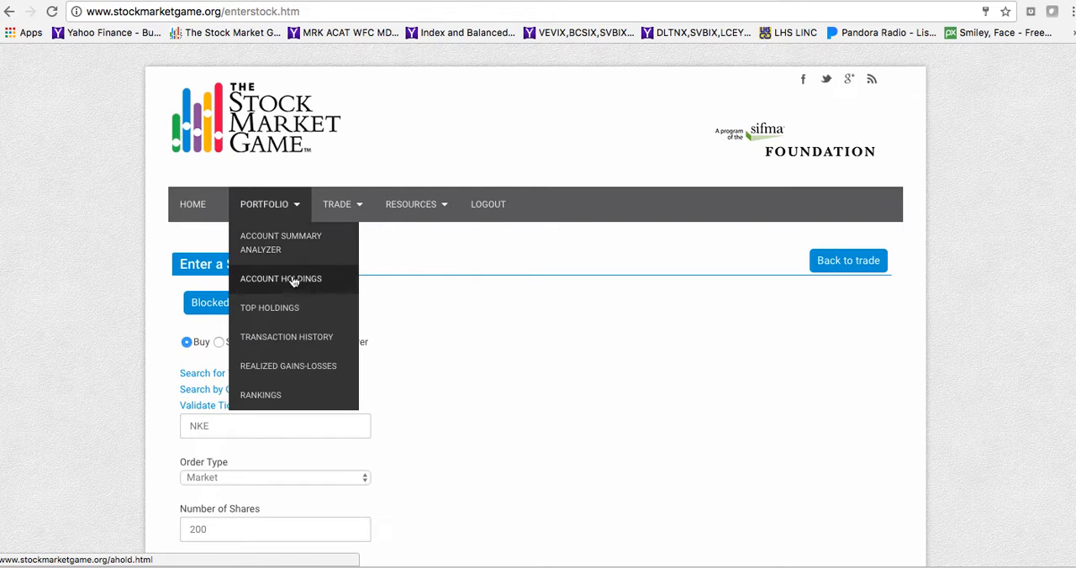
pyautogui.moveTo(319, 352)
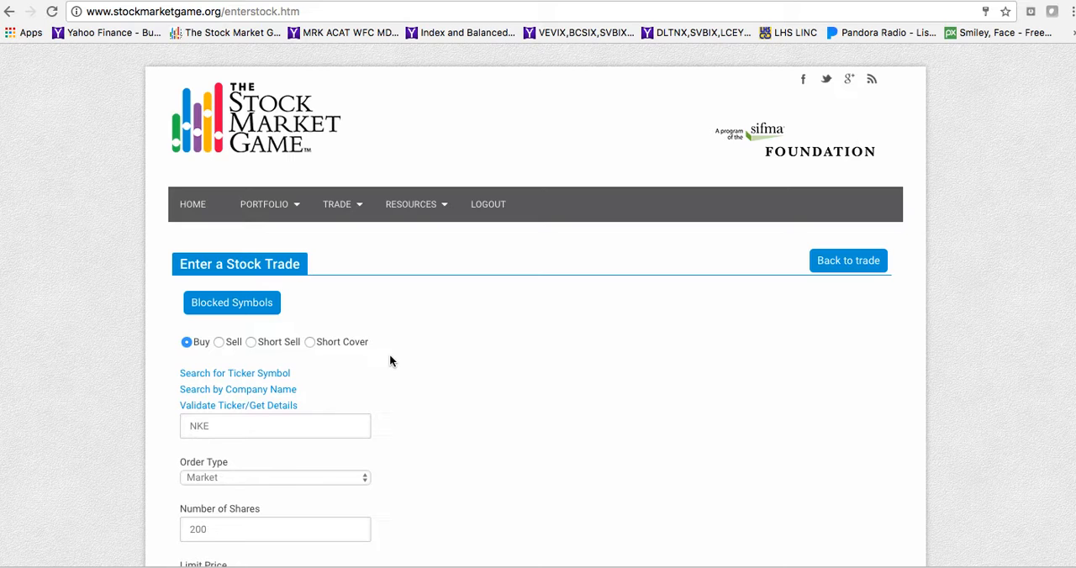
pyautogui.click(264, 204)
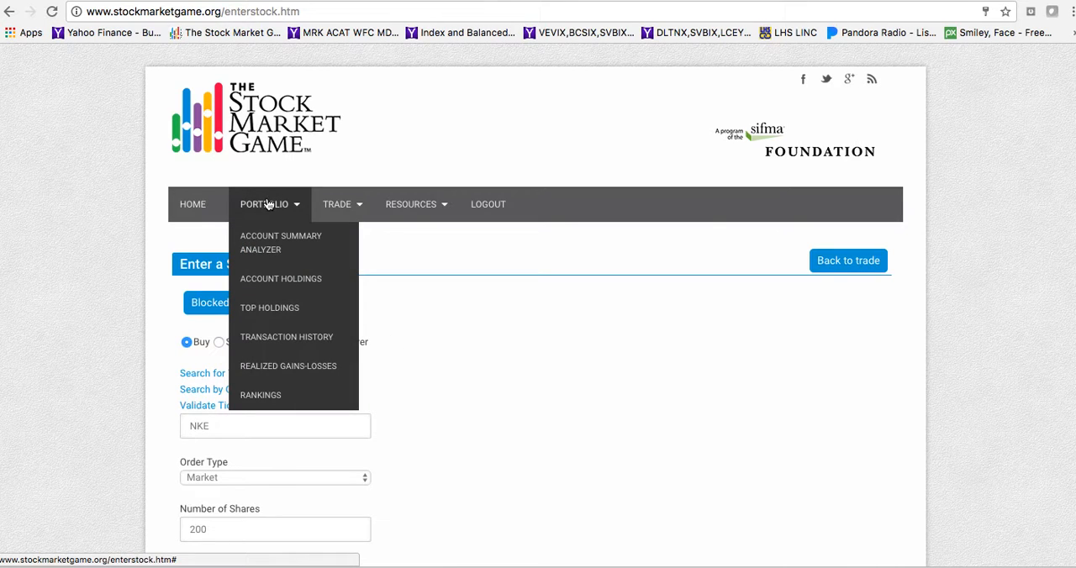
pyautogui.moveTo(319, 401)
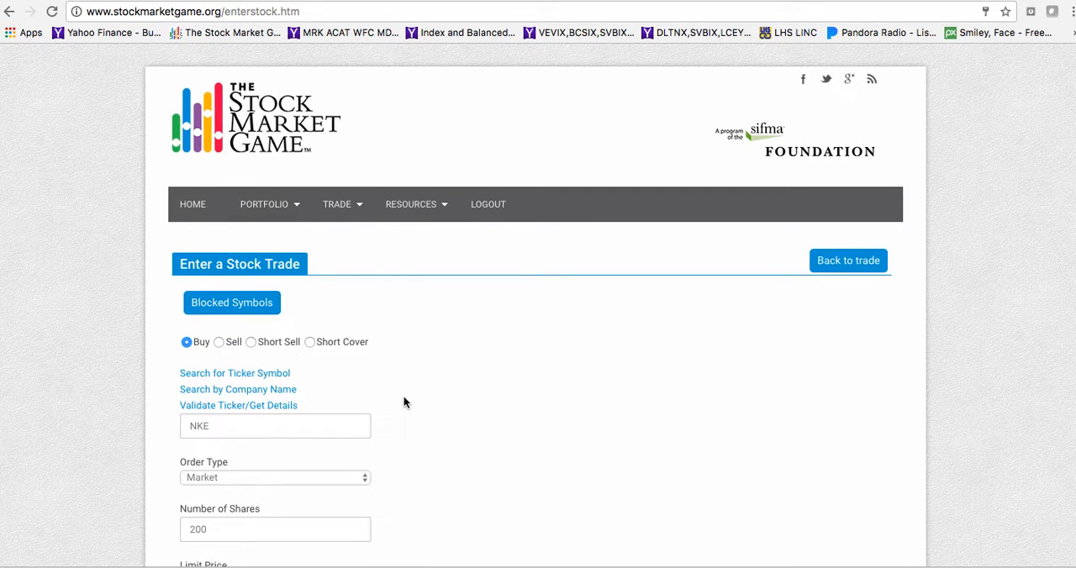
pyautogui.moveTo(398, 396)
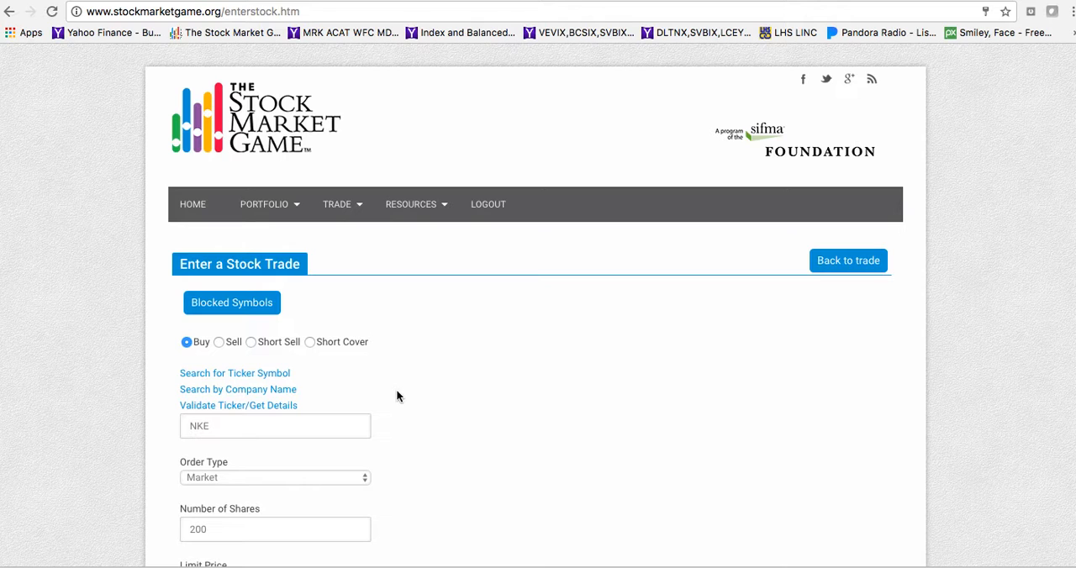
pyautogui.moveTo(494, 358)
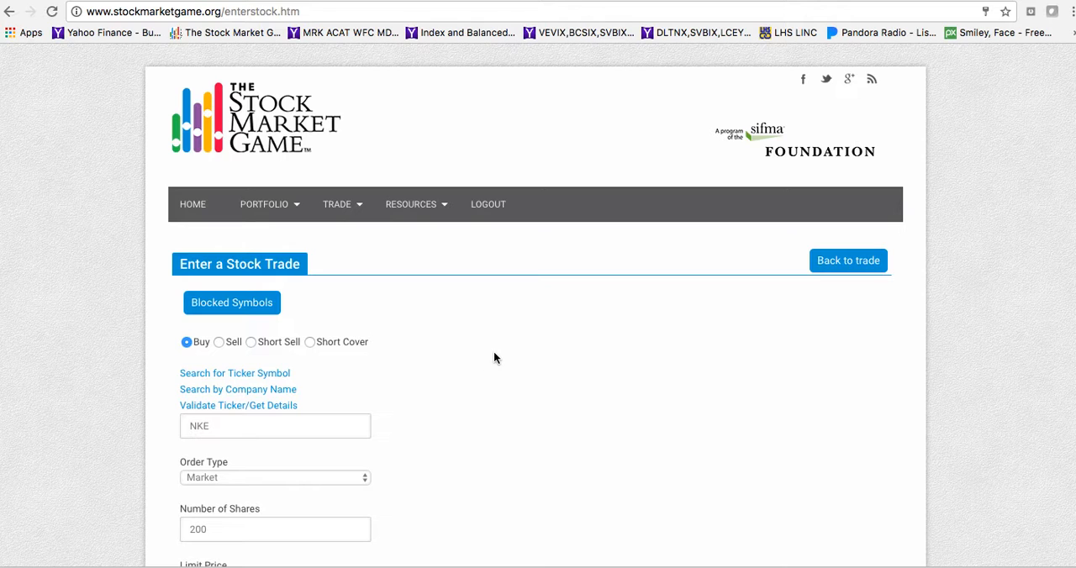
pyautogui.scroll(-3)
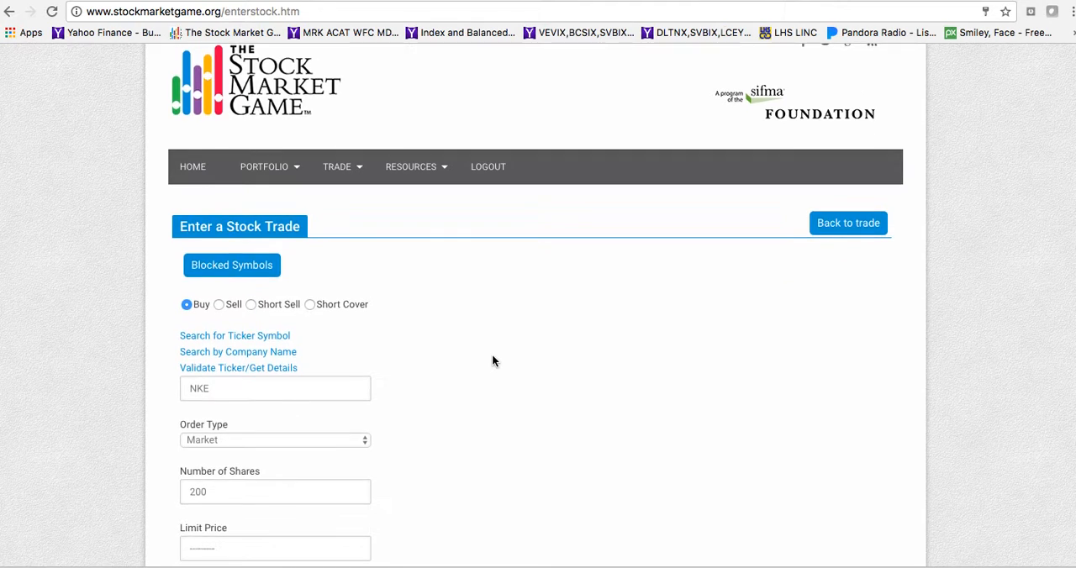
pyautogui.scroll(-3)
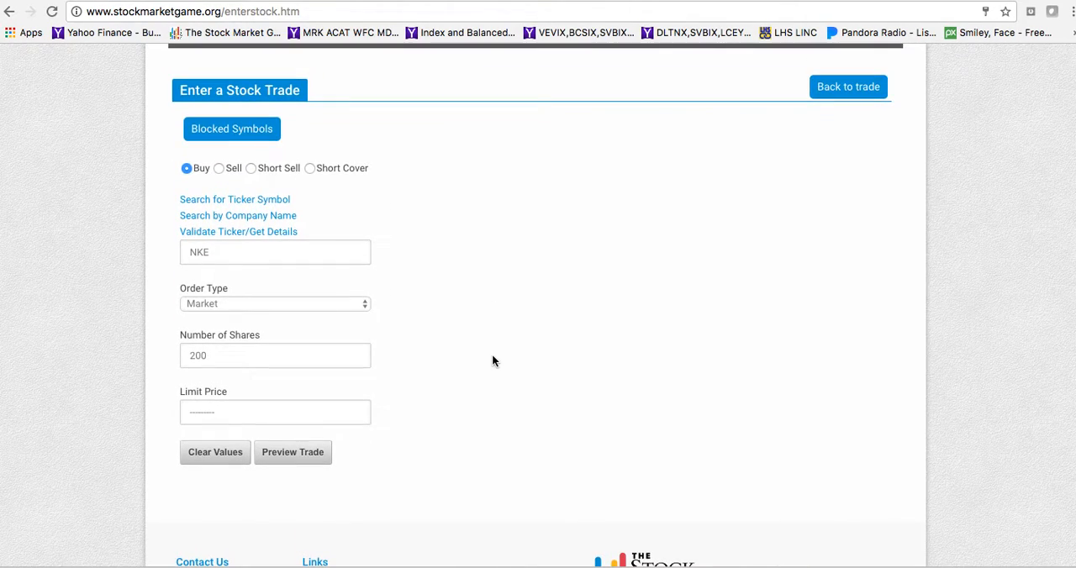
pyautogui.scroll(3)
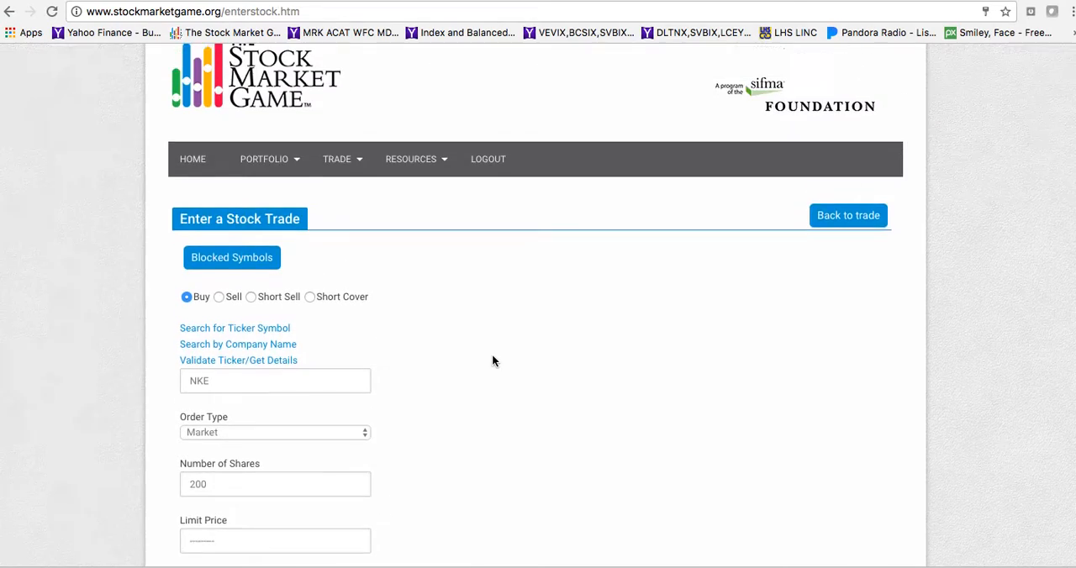
pyautogui.scroll(3)
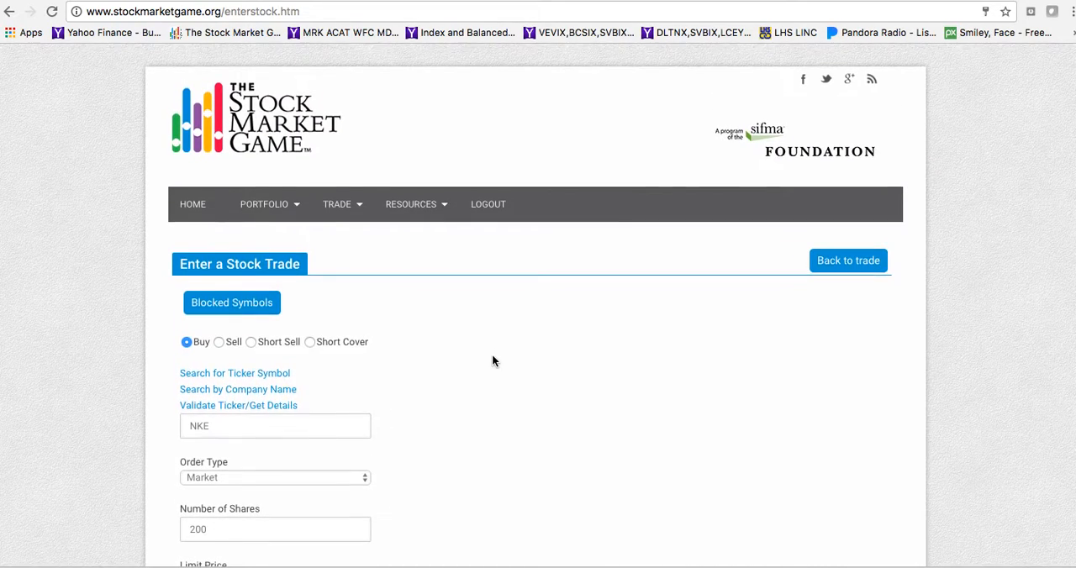